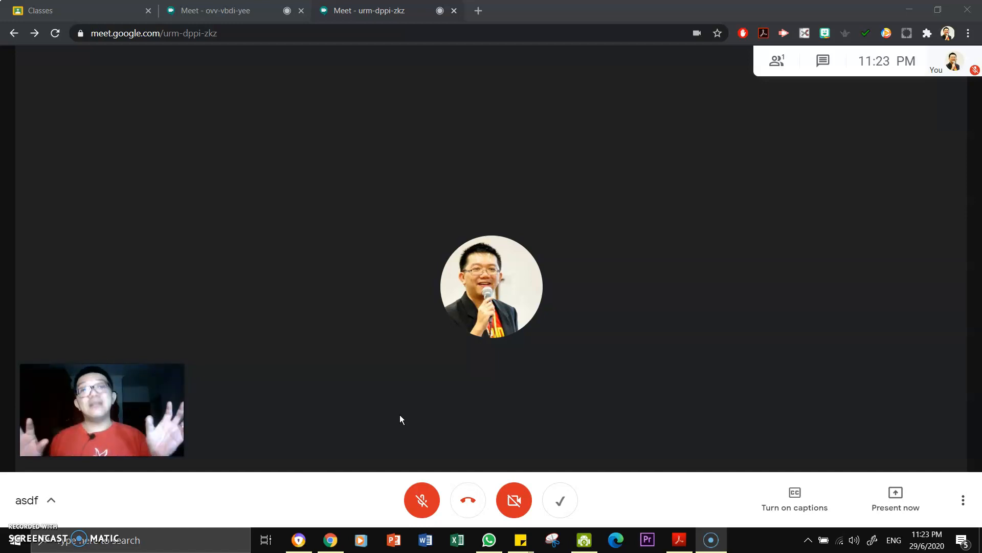
mouse_move(902, 400)
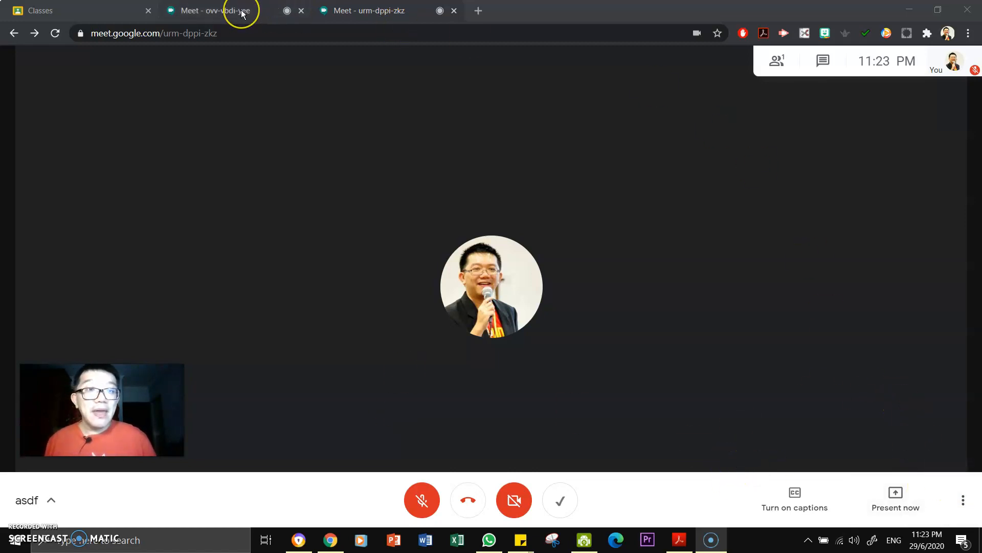
Step: Switch to the 'Meet - ovv-vbdi-yee' call showing ten participants in a grid
click(213, 11)
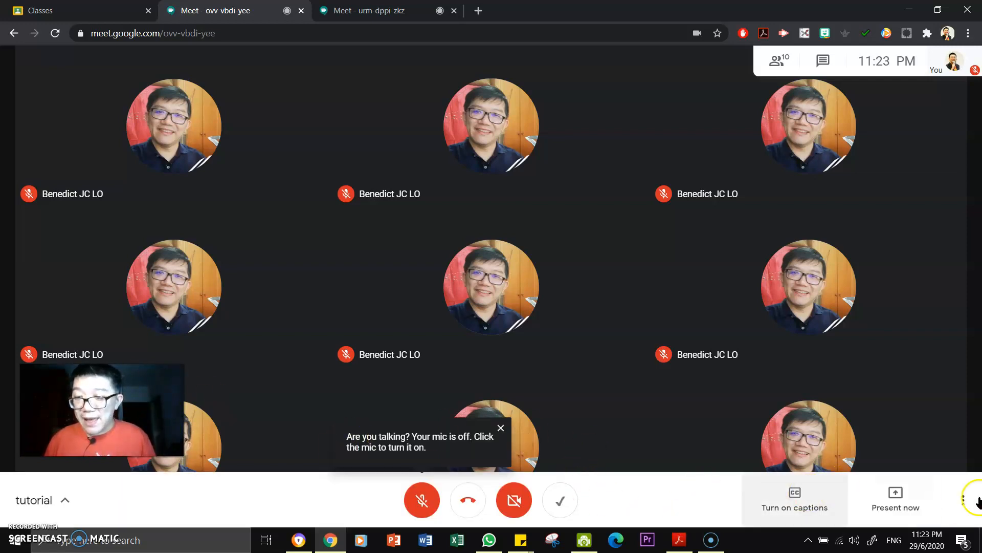
Step: Change the call layout to Spotlight via More options > Change layout
click(963, 500)
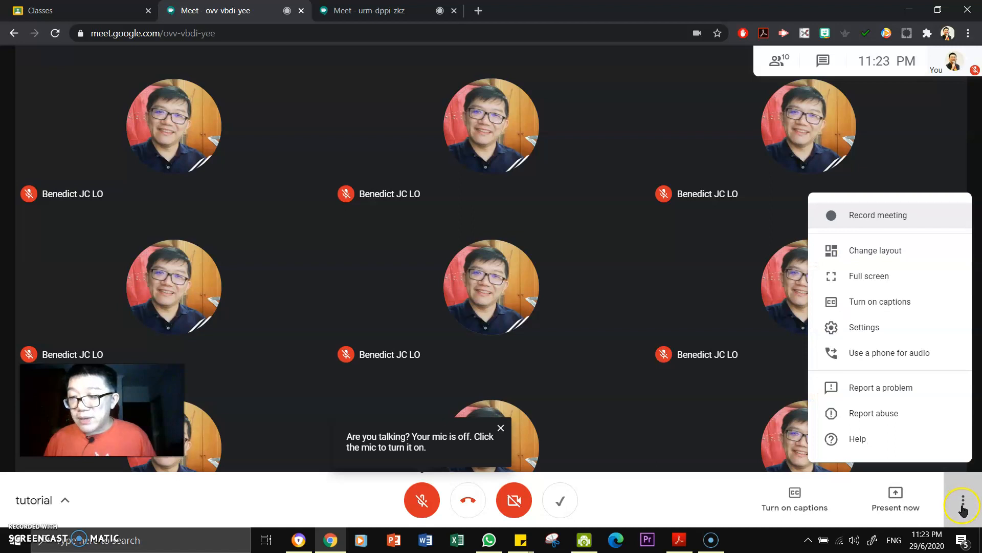
mouse_move(885, 256)
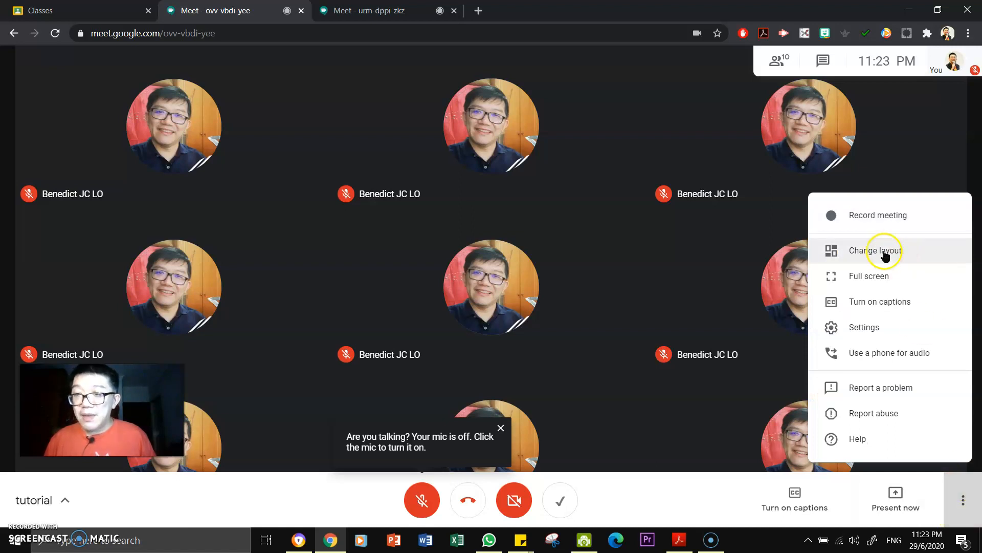
click(875, 250)
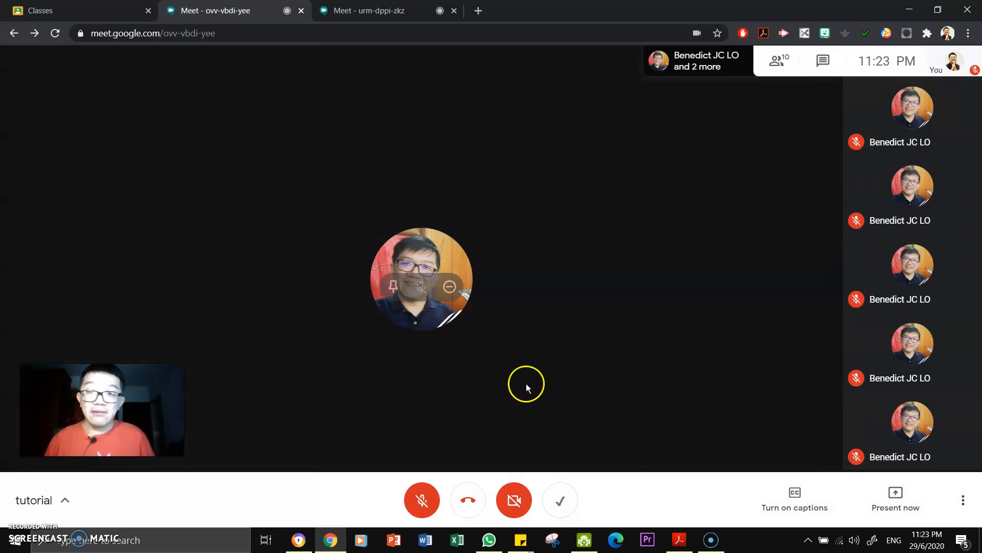
mouse_move(207, 230)
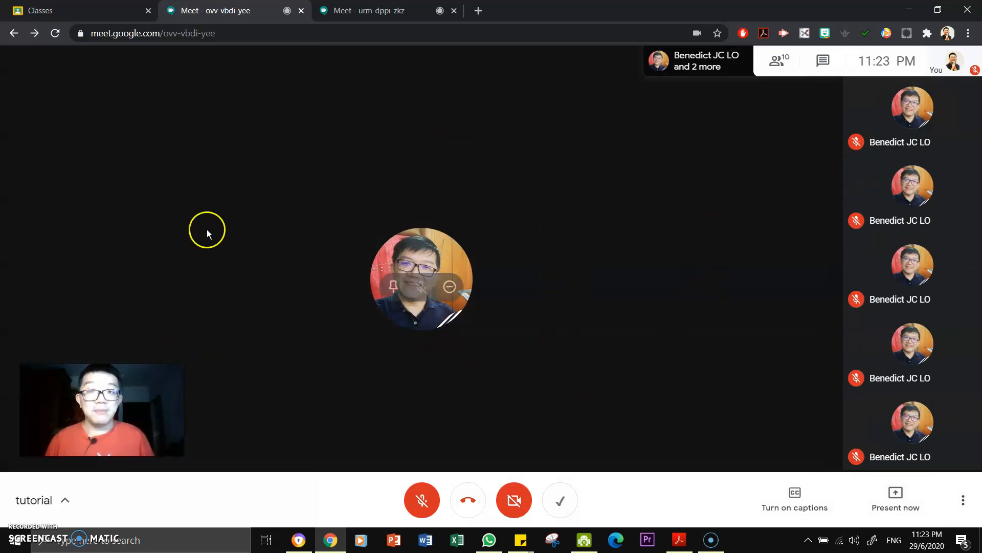
mouse_move(573, 138)
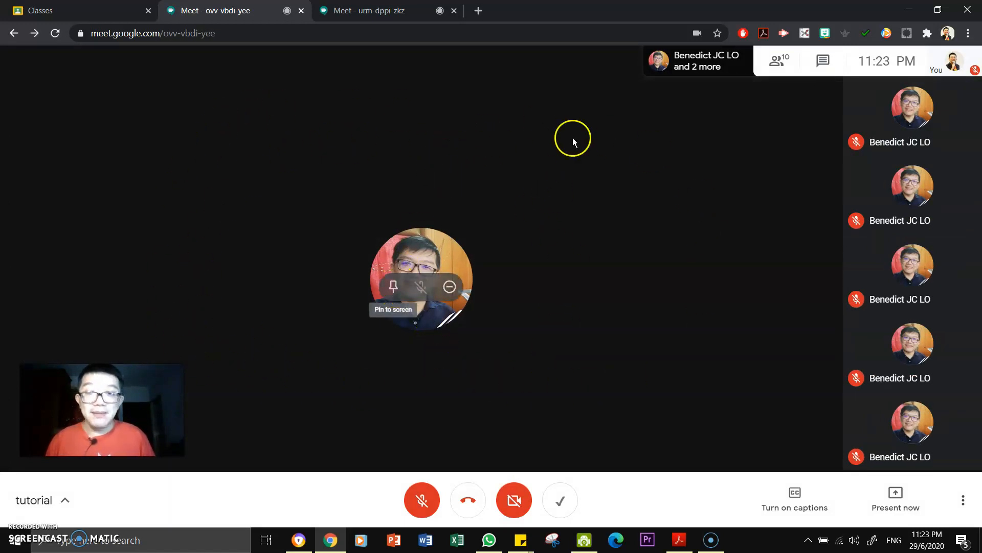
click(963, 499)
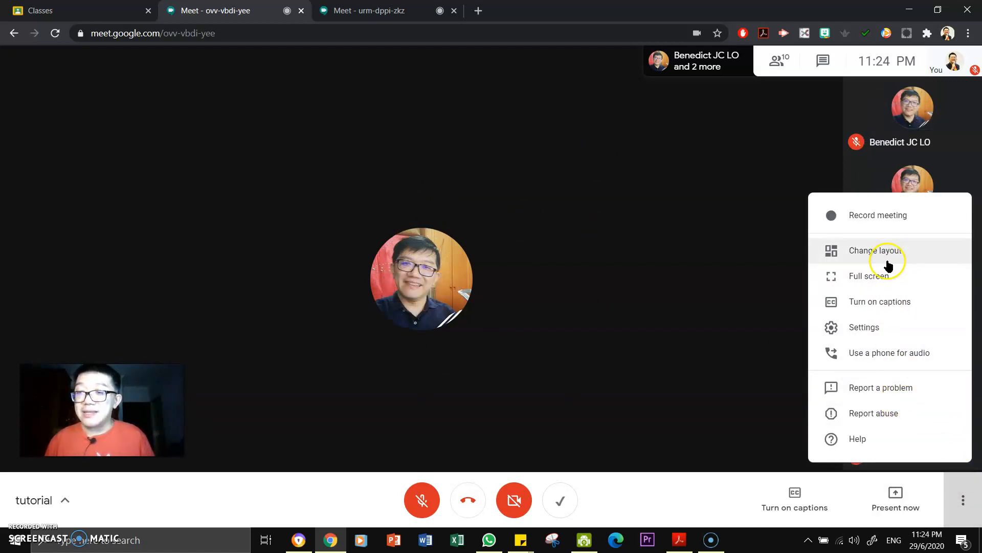
click(870, 250)
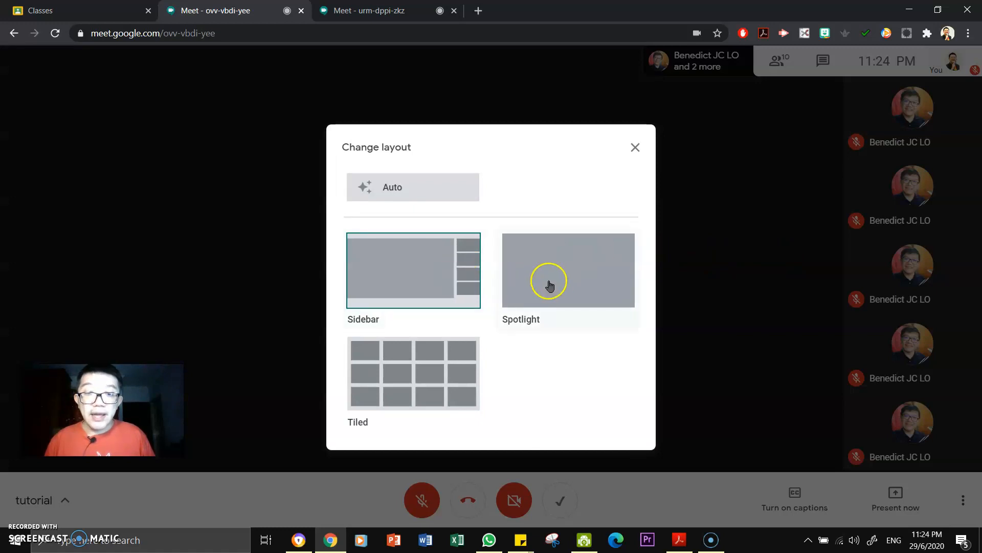
click(568, 270)
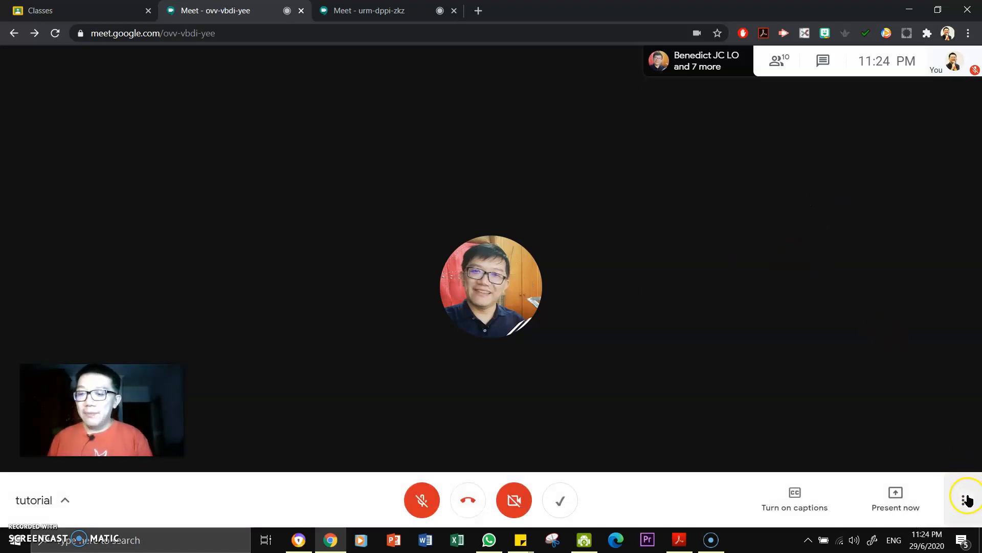
Step: Change the call layout back to Tiled via More options
click(964, 500)
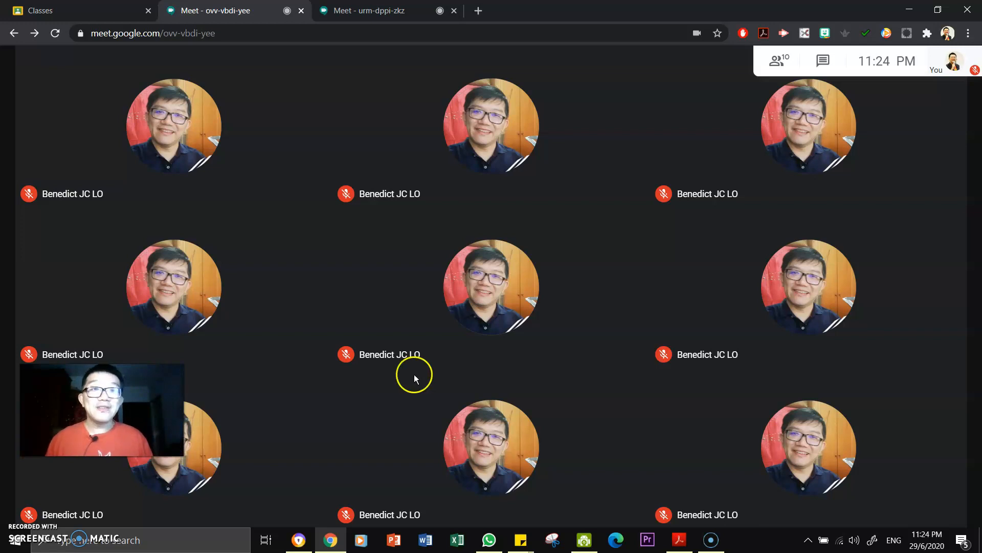
mouse_move(478, 10)
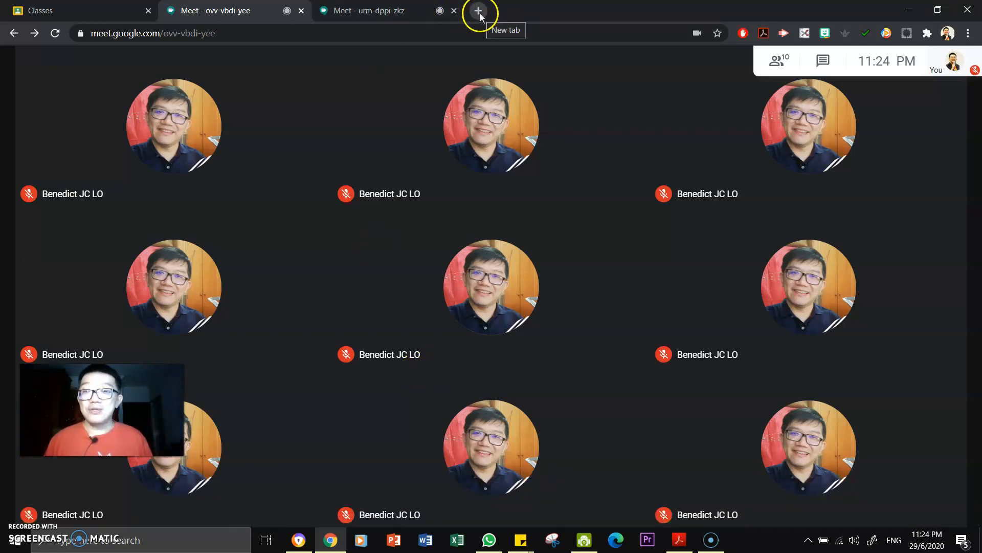
Step: Close the urm-dppi-zkz and ovv-vbdi-yee meeting tabs, confirming Leave site
click(369, 11)
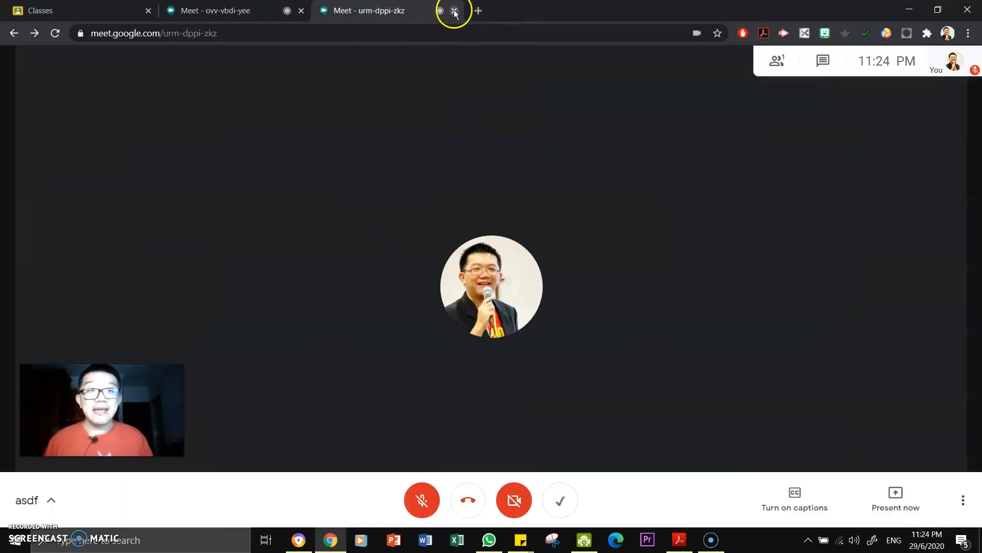
click(454, 10)
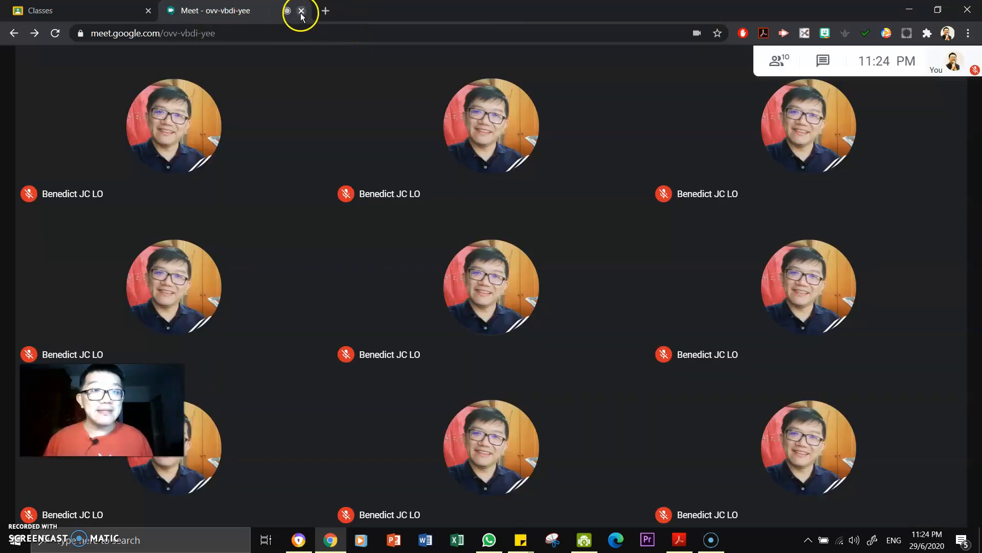
click(301, 11)
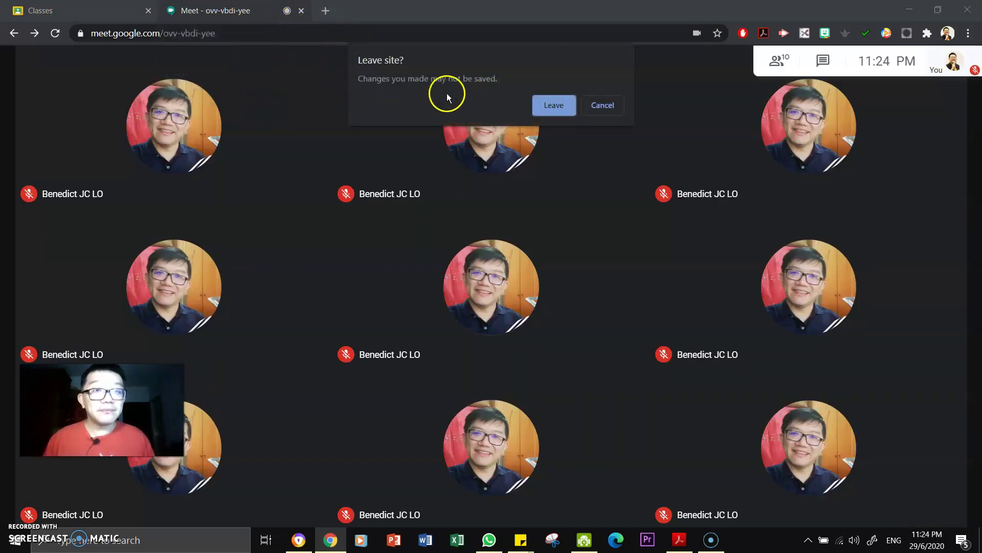
click(553, 105)
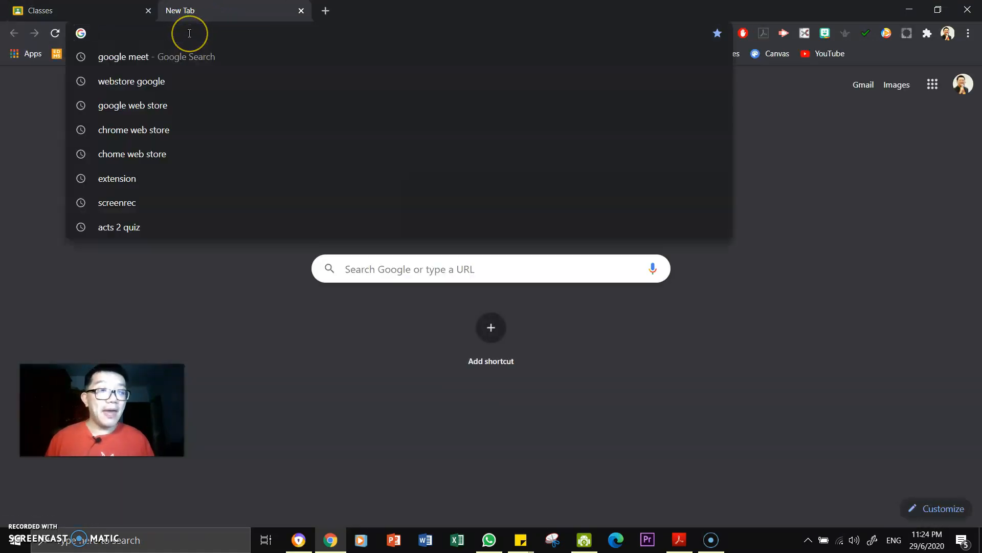
Step: Search 'chrome web store' from the address bar to reach the Web Store
text(c)
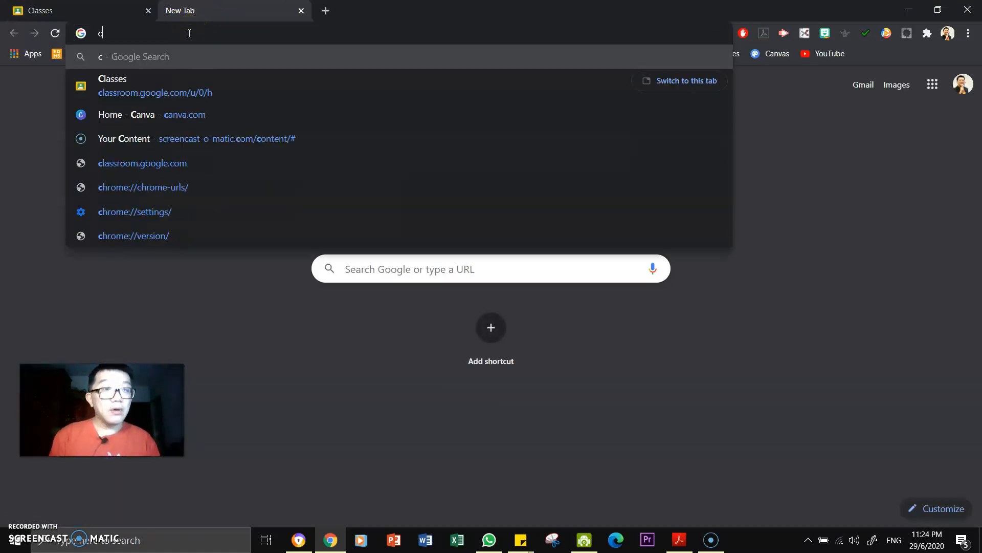
text(chrome web store)
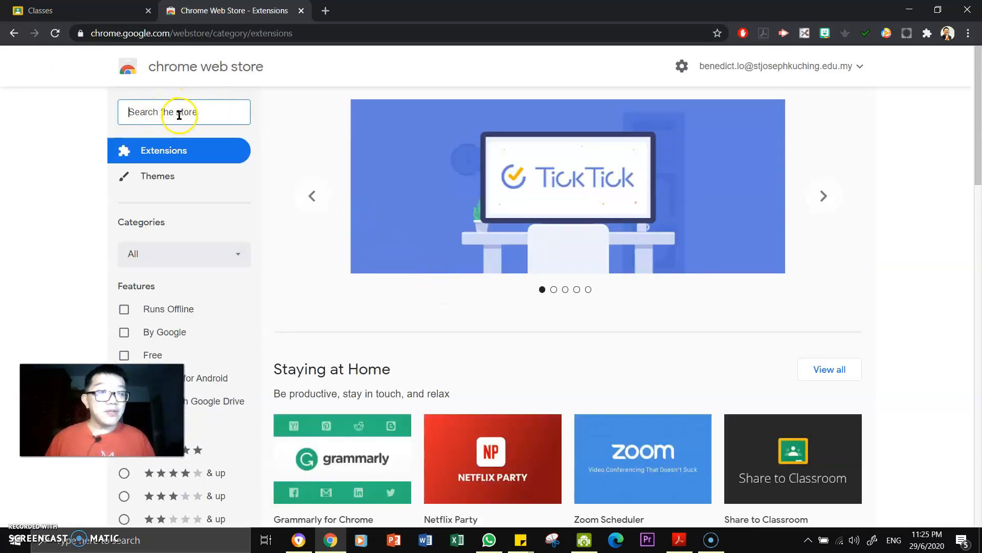
Step: Search the store for 'google meet grid view'
text(gd)
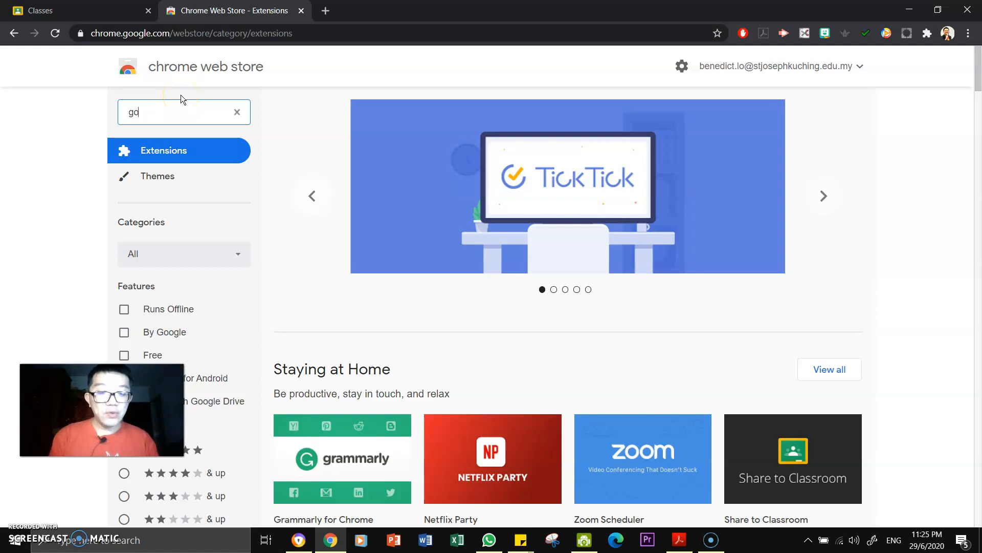
text(oogle meet)
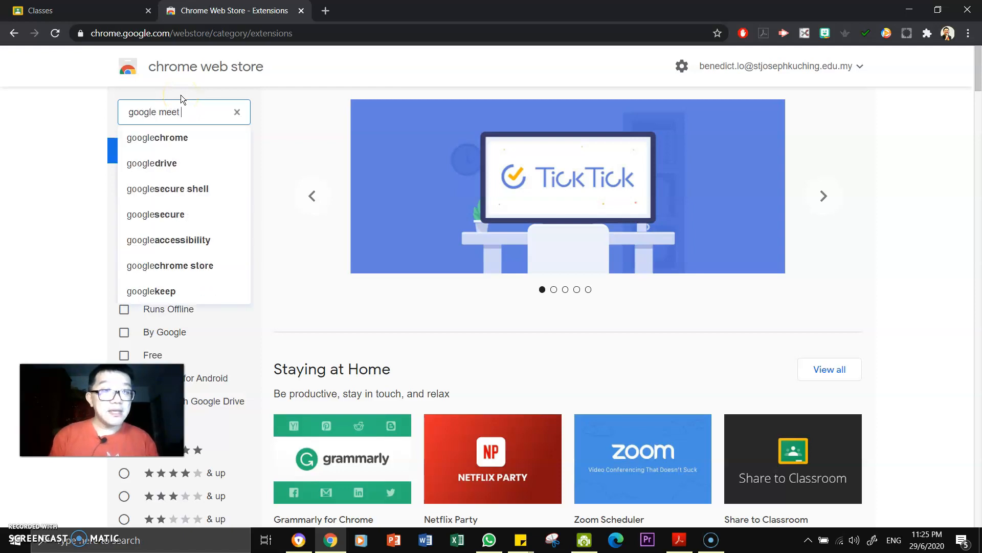
text(grid view)
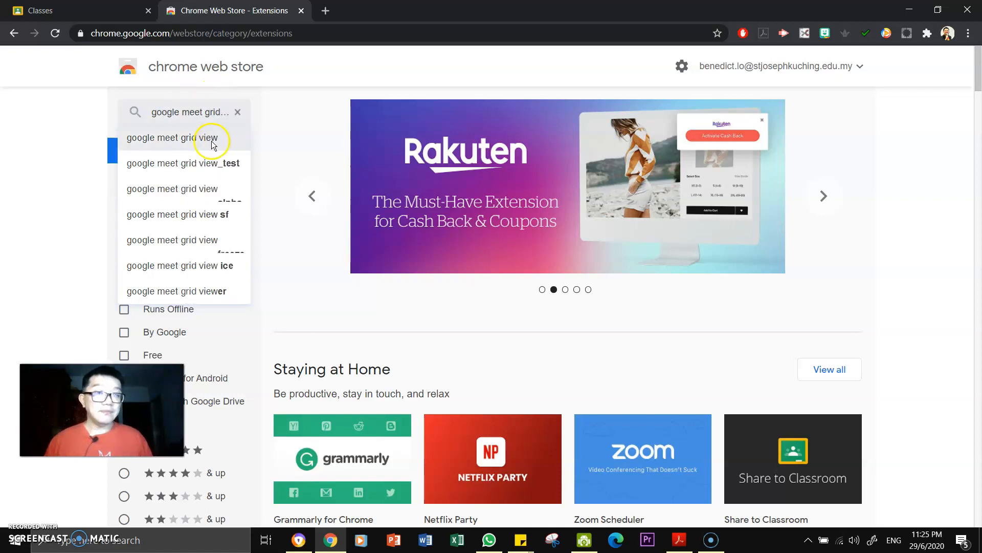
click(172, 138)
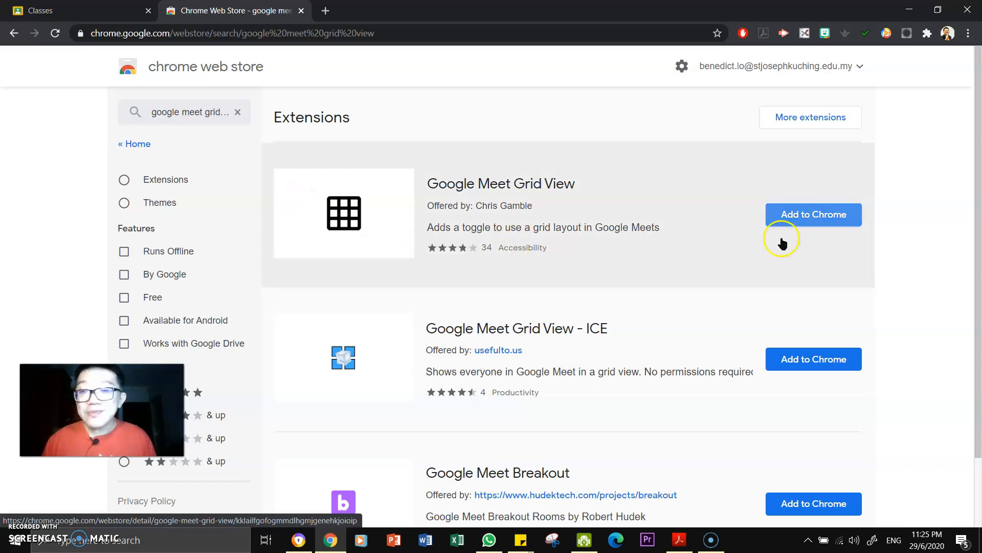
mouse_move(413, 183)
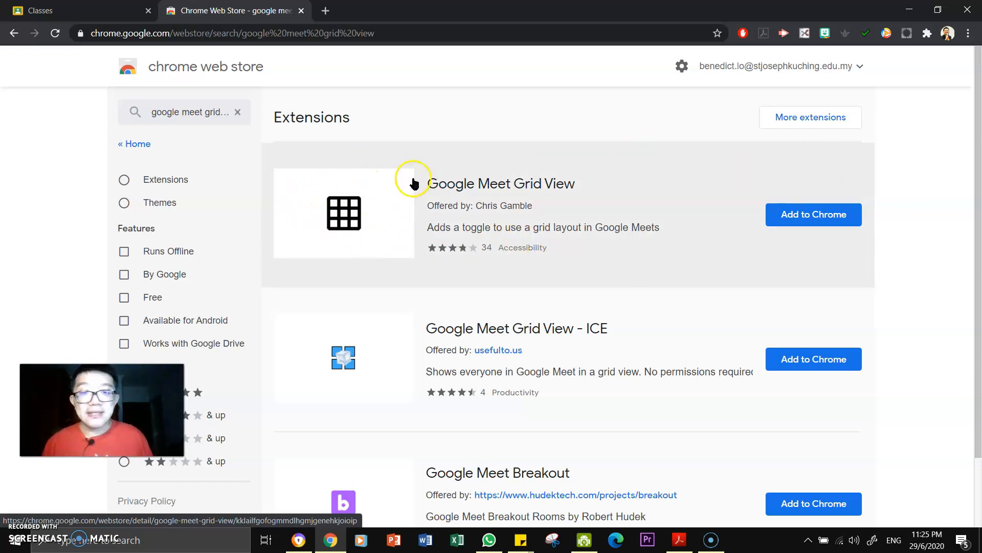
mouse_move(647, 191)
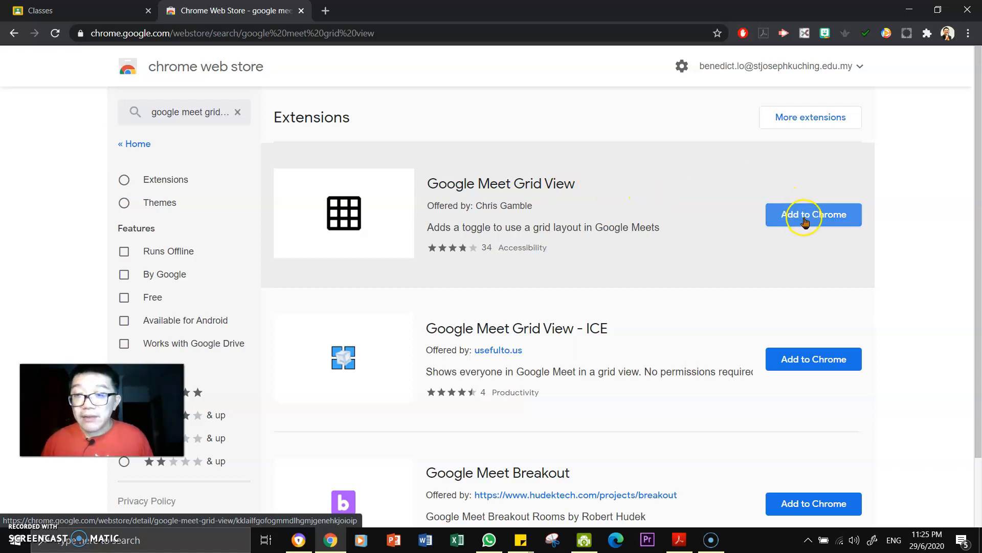
Step: Add the Google Meet Grid View extension to Chrome, confirming Add extension
click(813, 214)
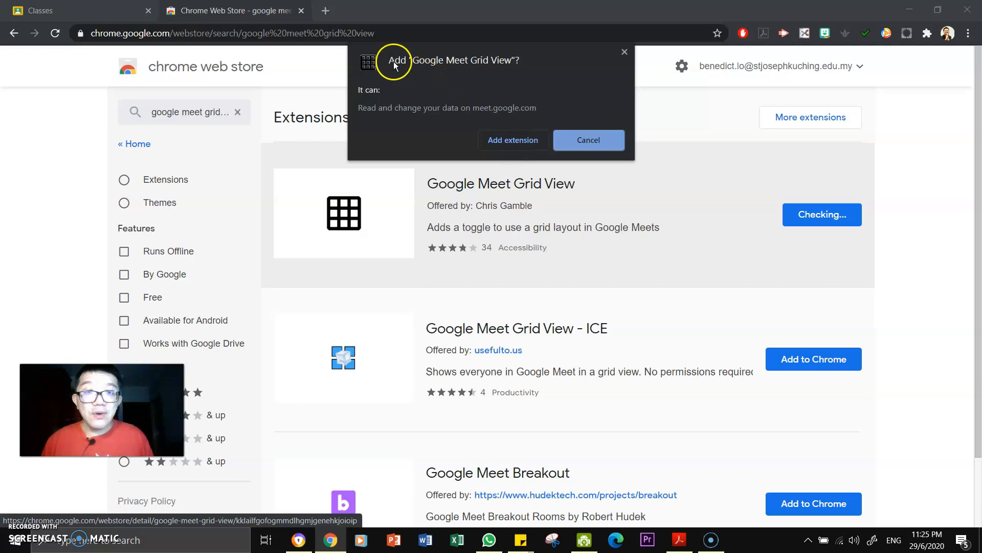
mouse_move(498, 133)
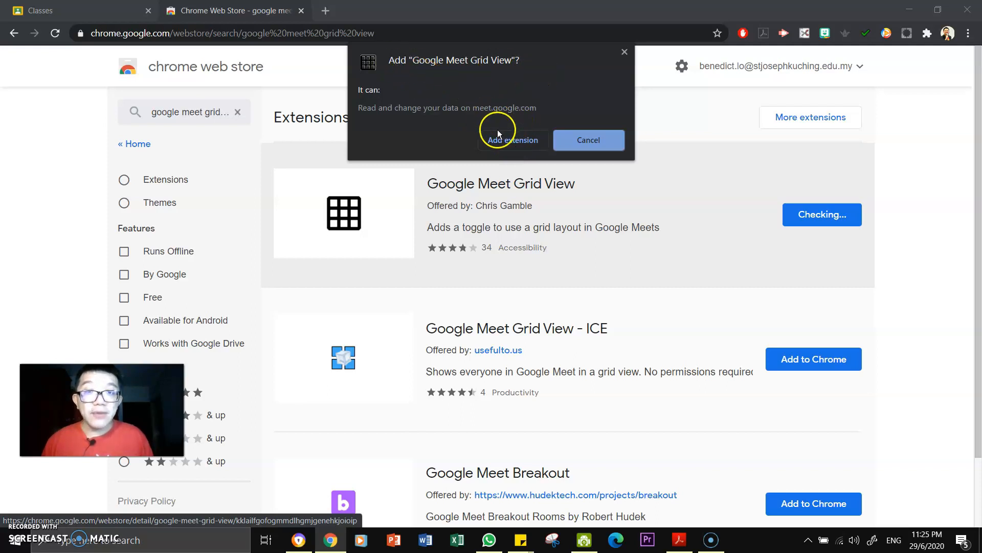
click(513, 140)
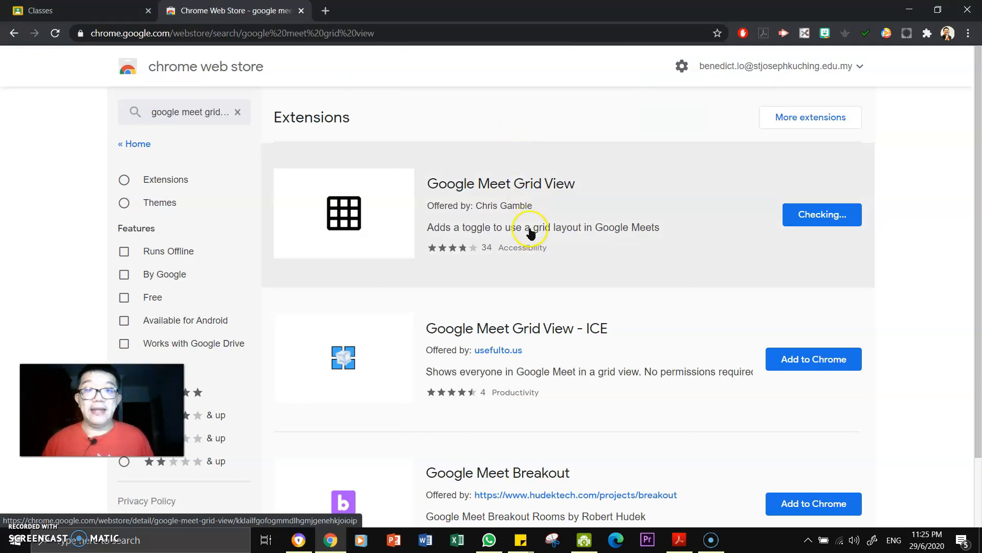
click(822, 214)
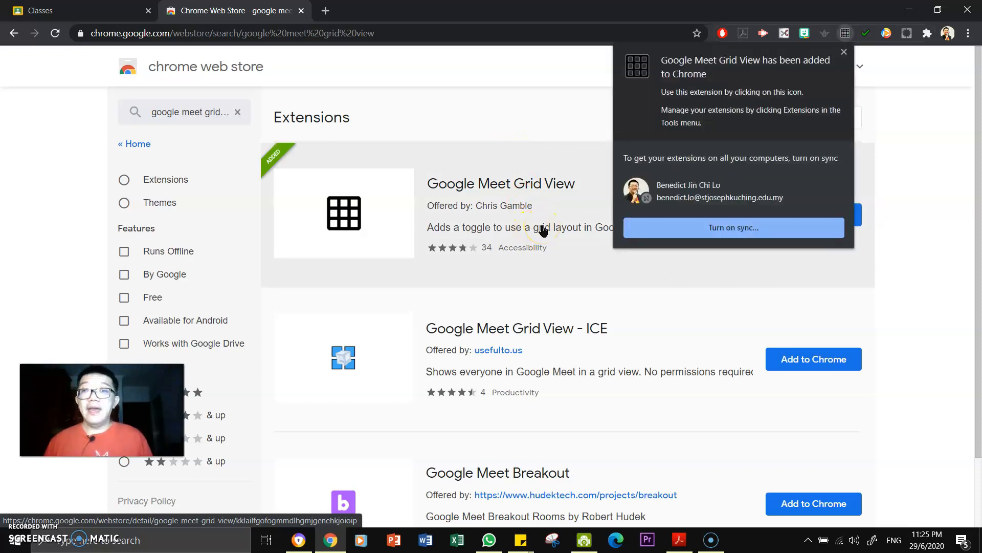
mouse_move(673, 52)
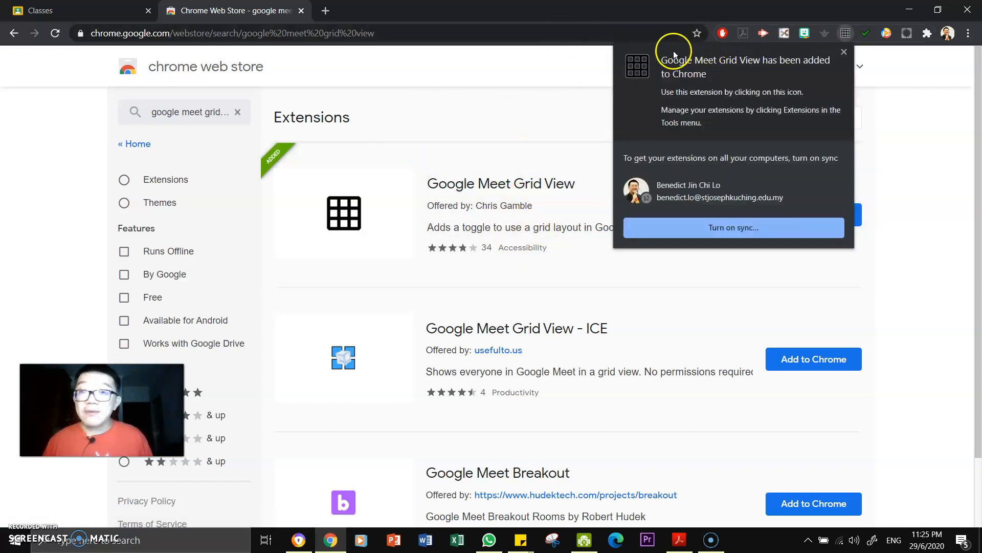
mouse_move(838, 33)
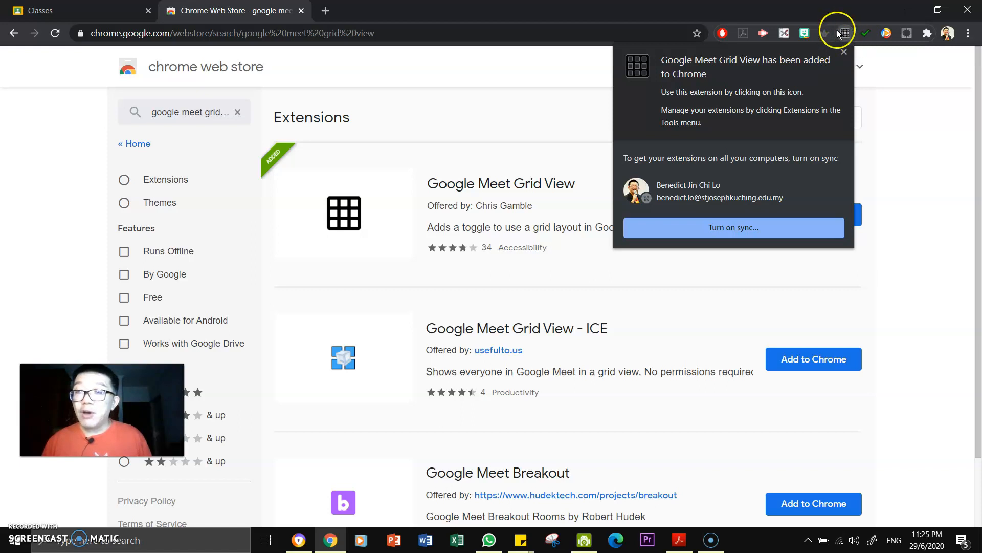
mouse_move(850, 49)
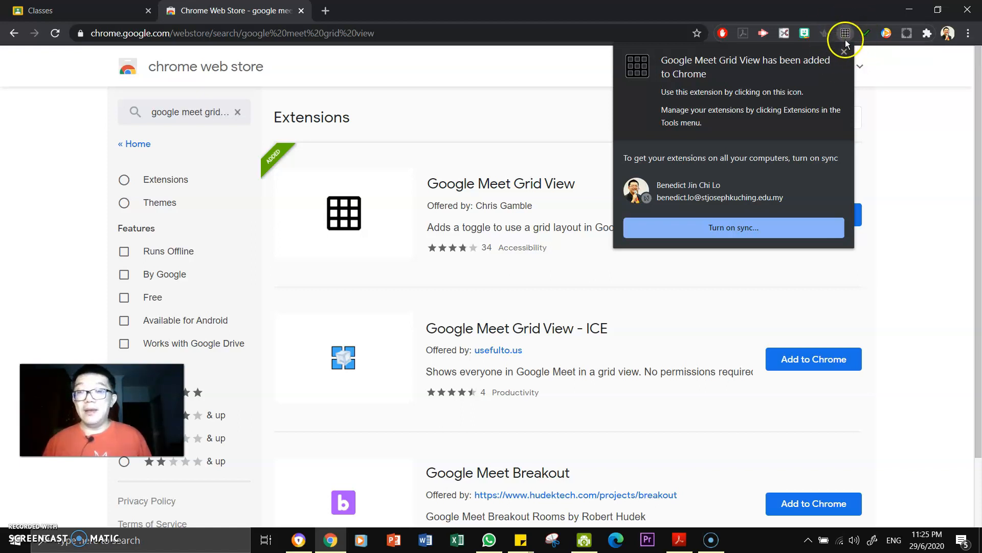
mouse_move(844, 51)
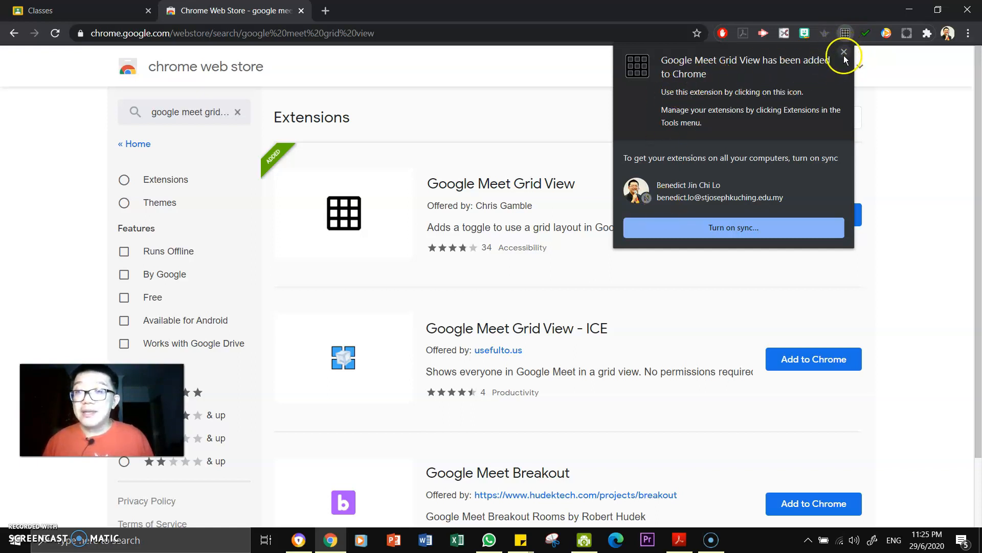
Step: Dismiss the extension-added notice and start a new browser tab
click(844, 51)
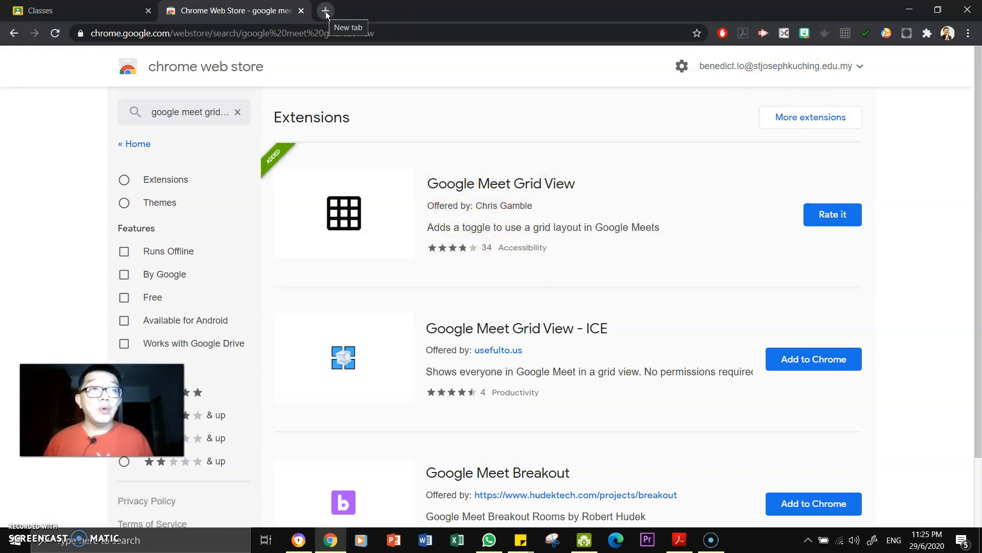
click(325, 10)
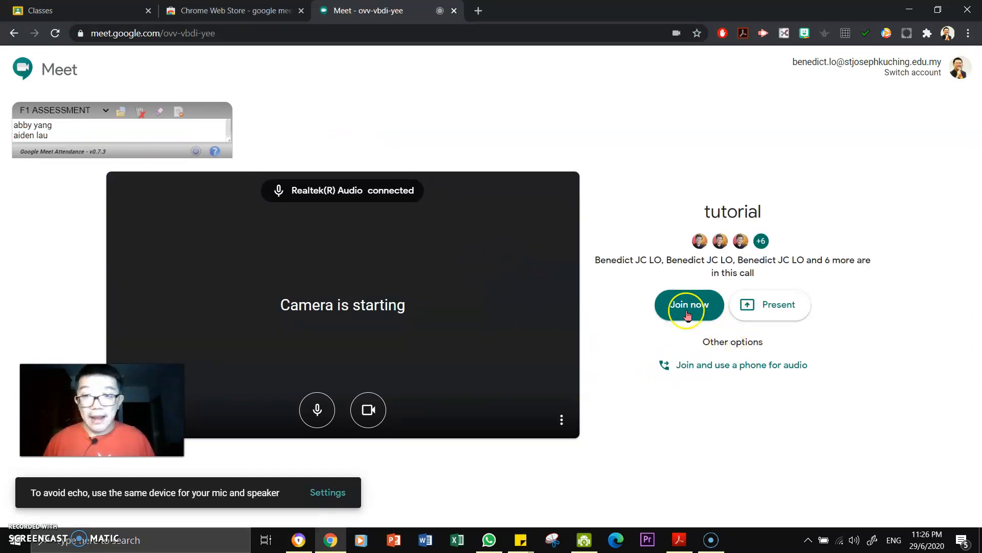
Step: Join the 'tutorial' call with Join now and clear the attendance start-up notice
click(688, 305)
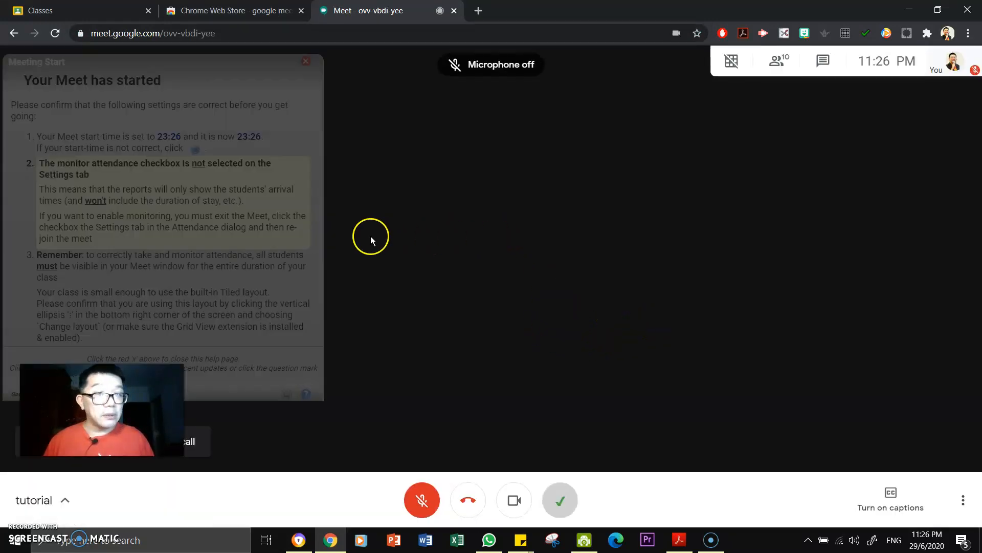
click(306, 61)
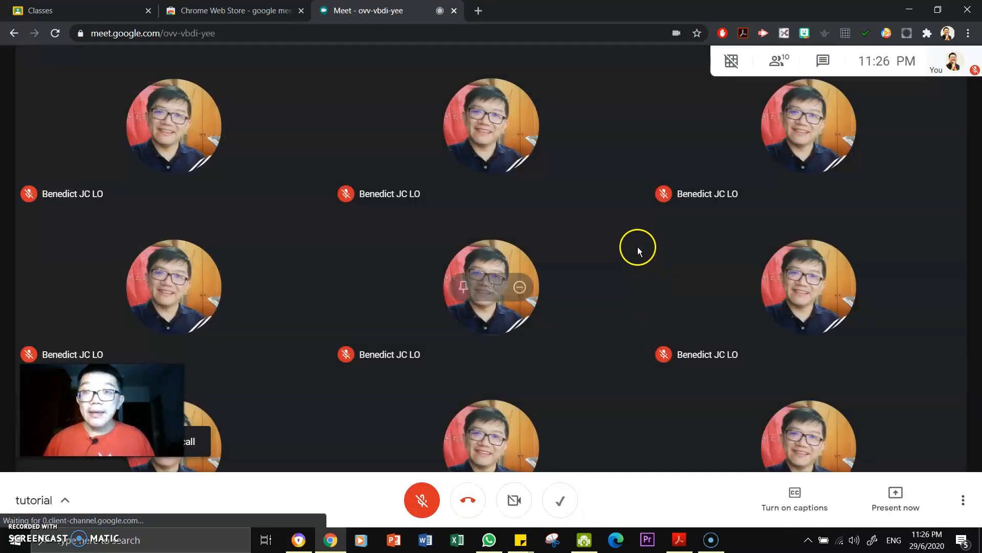
click(730, 62)
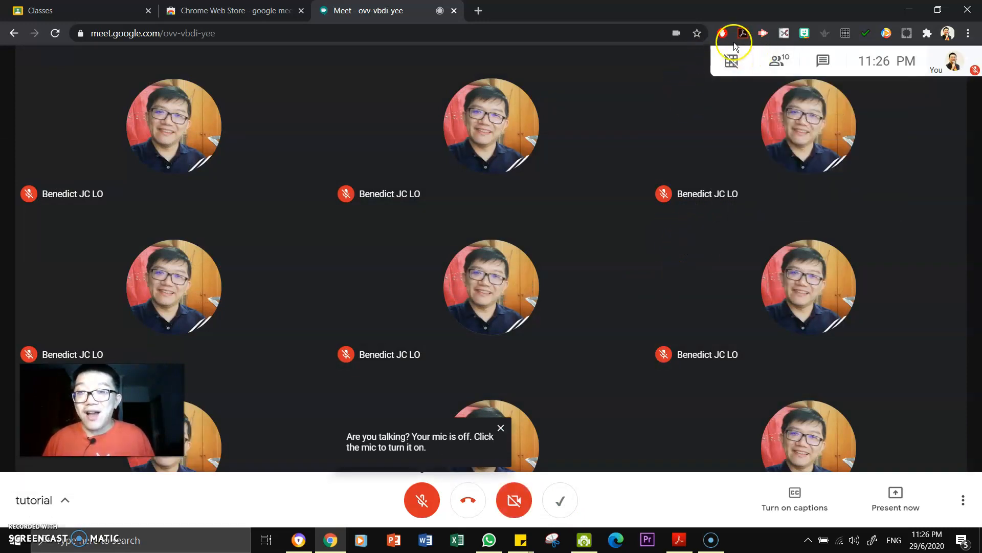
click(731, 60)
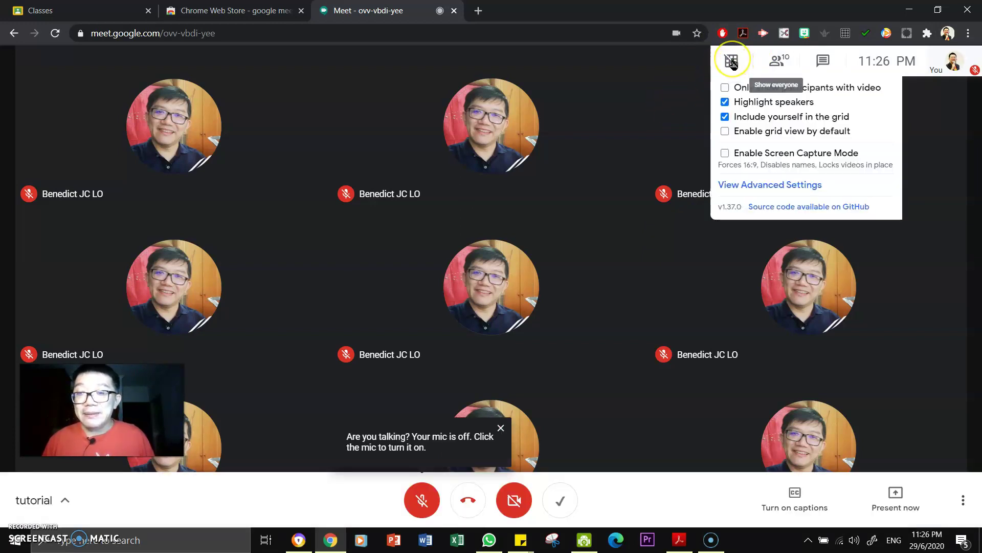
click(730, 61)
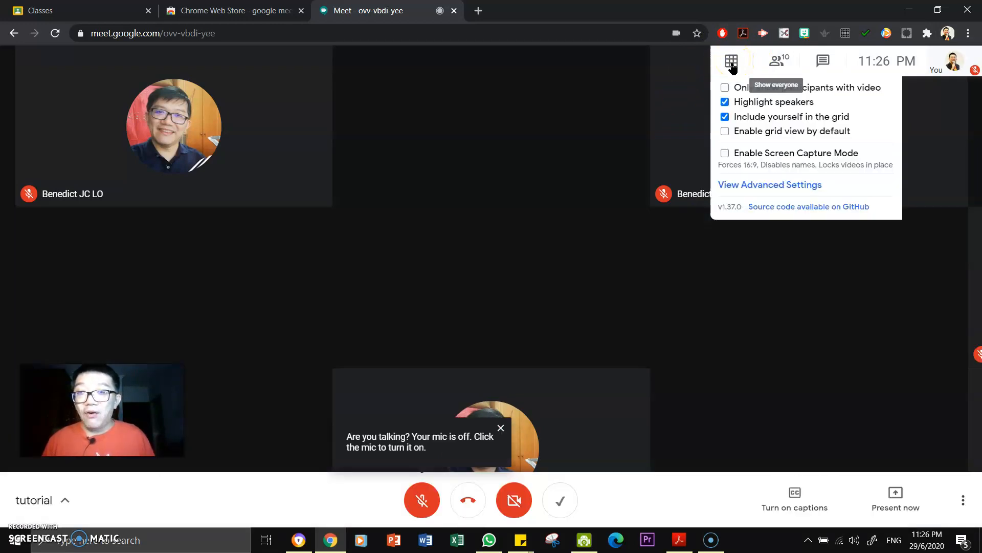
click(731, 62)
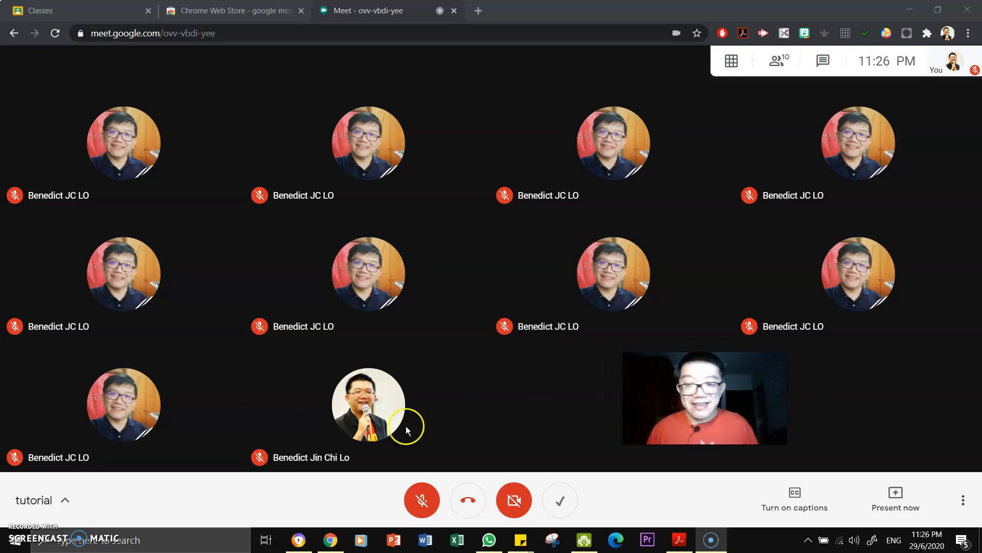
mouse_move(707, 100)
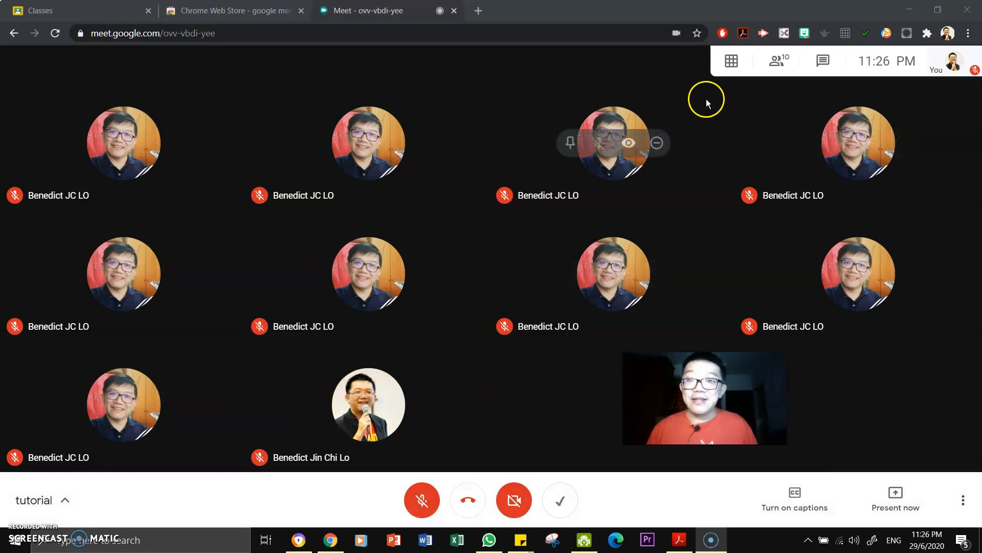
click(731, 61)
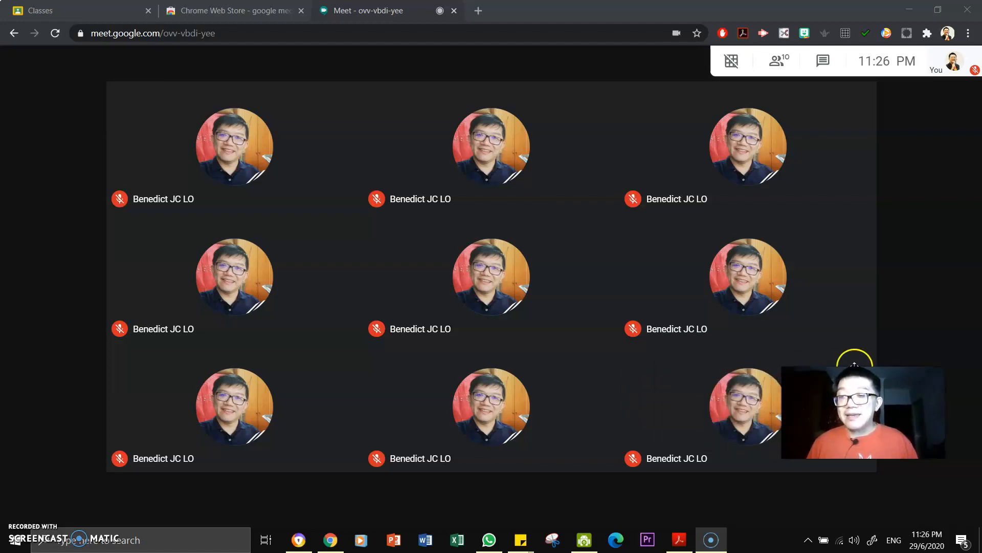
Step: Tick 'Only show participants with video' in Grid View options, then untick it
click(730, 61)
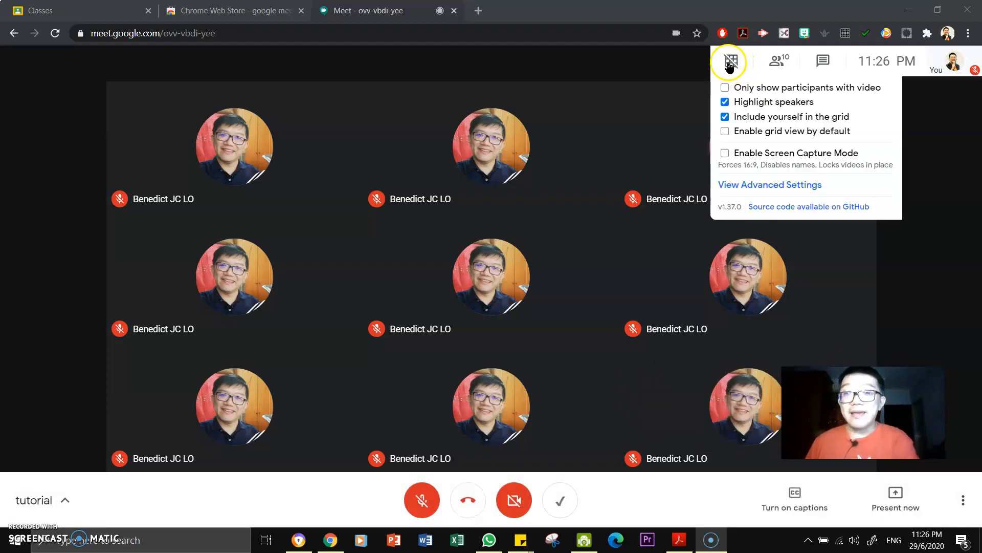
mouse_move(755, 92)
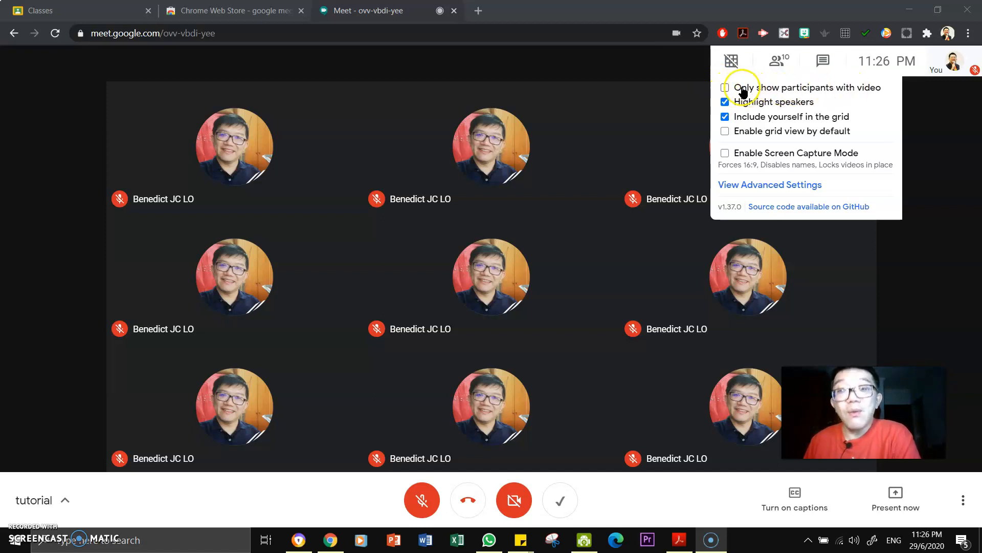
click(725, 87)
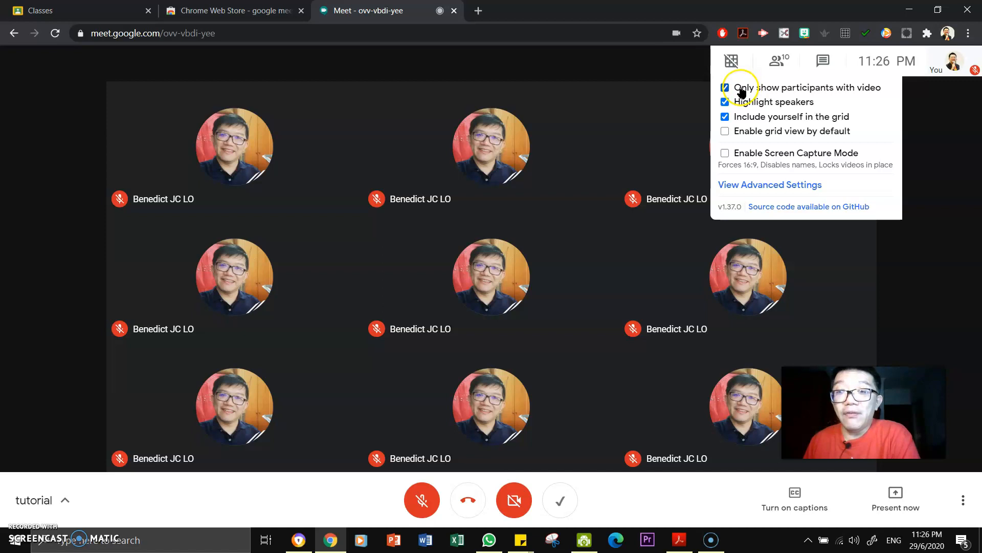
click(724, 87)
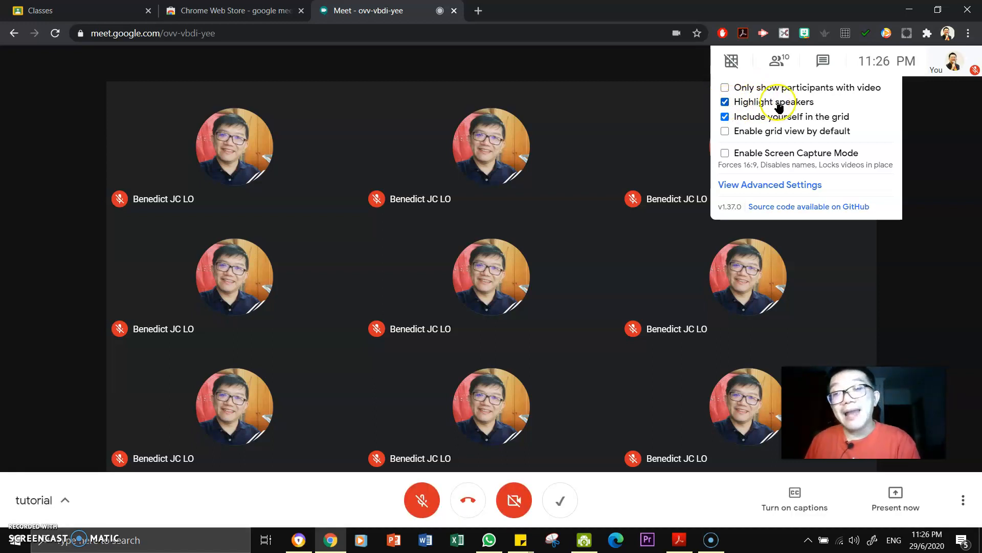
mouse_move(732, 110)
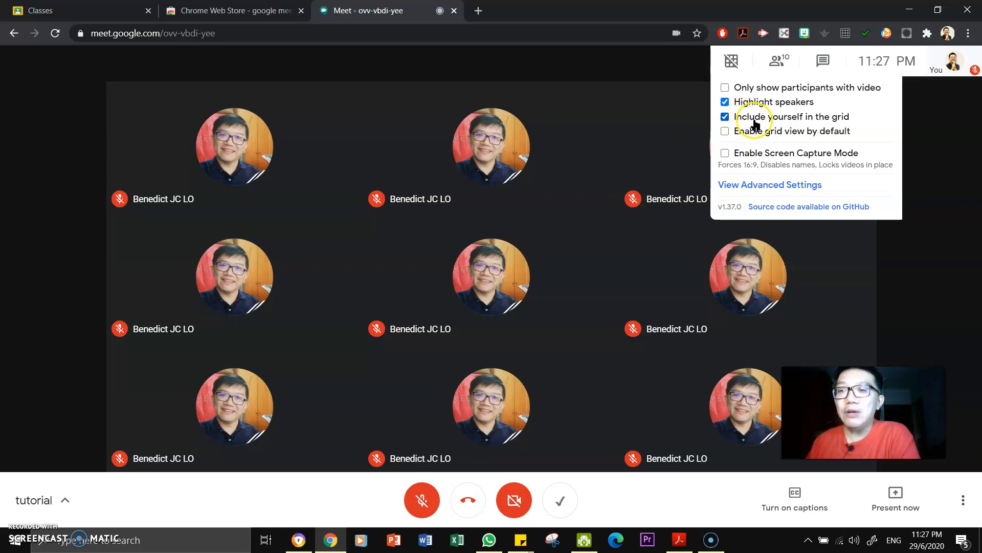
Step: Toggle your own tile out of and back into the grid twice, ending with yourself included
click(725, 117)
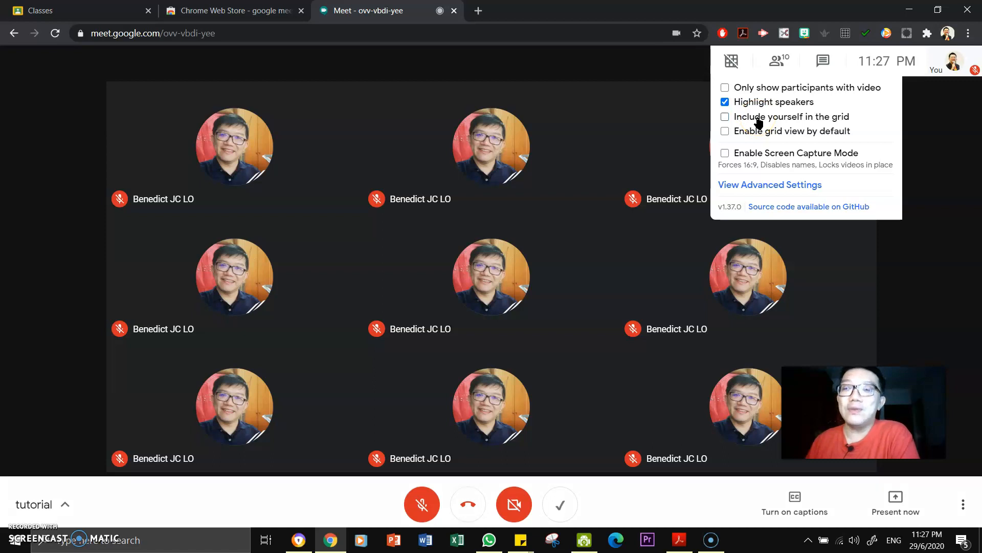
click(724, 117)
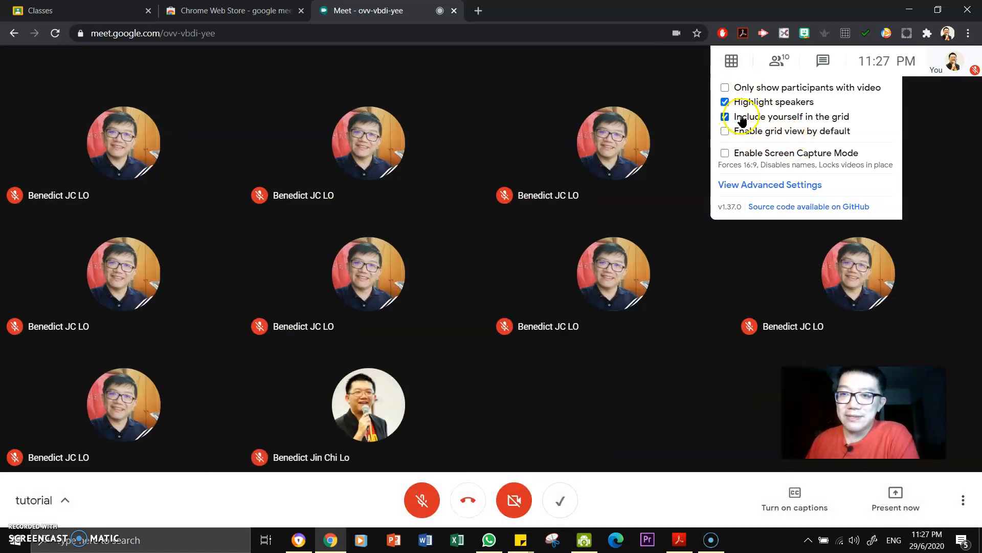
click(724, 117)
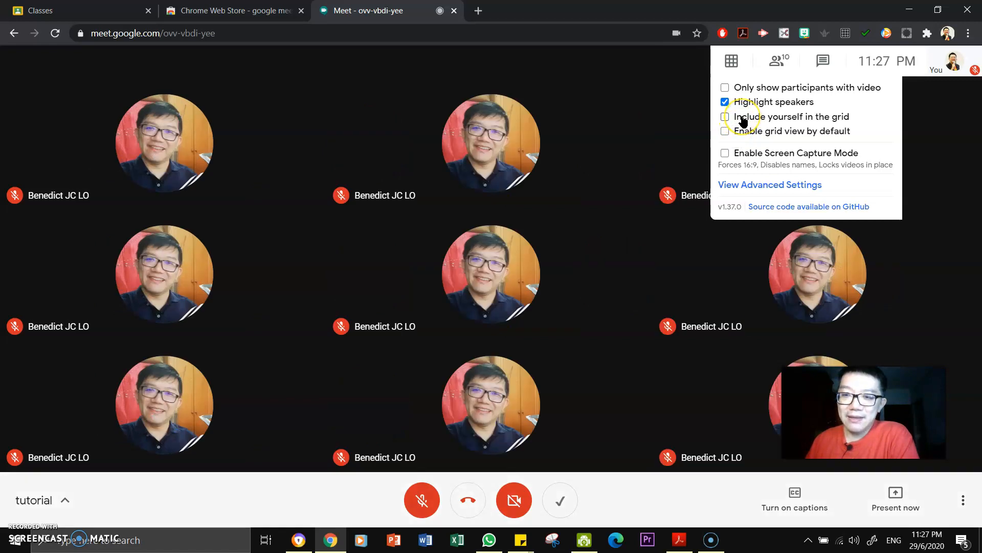
click(724, 116)
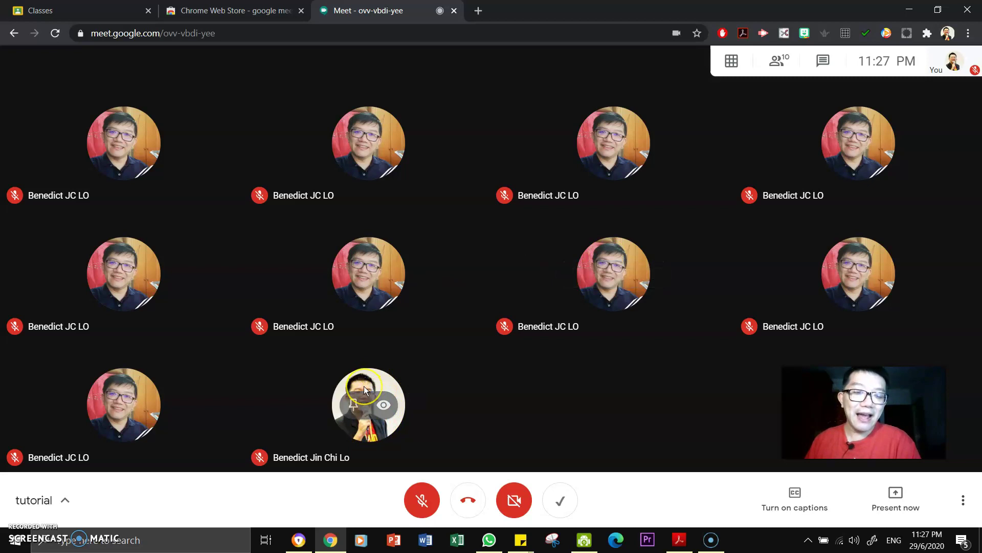
mouse_move(368, 389)
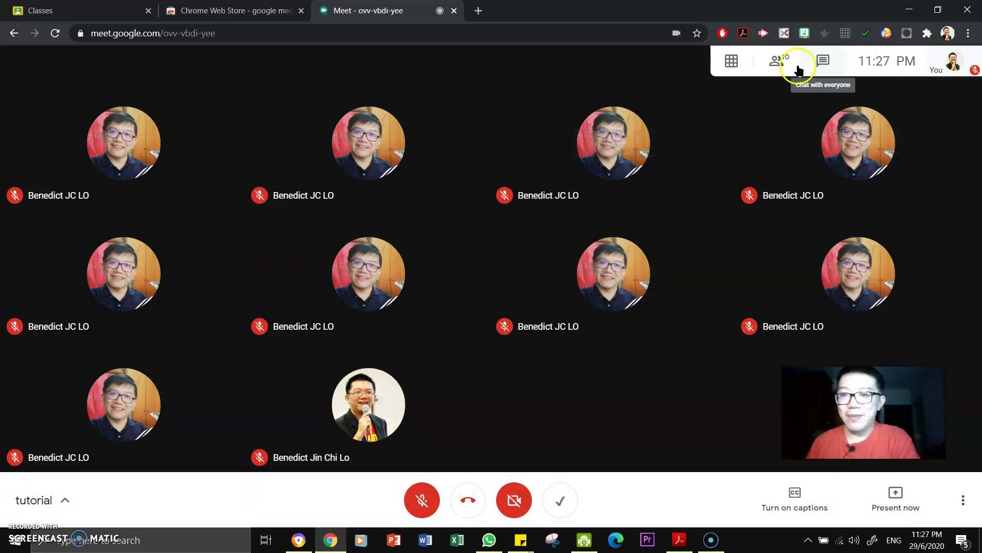
Step: In the Grid View extension options, try 'Enable grid view by default' and leave it off
click(730, 60)
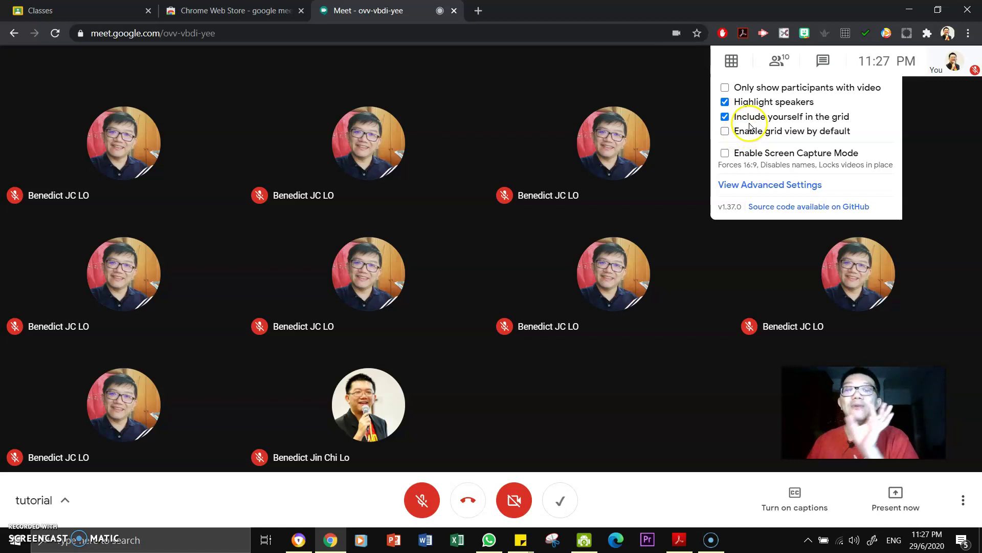
click(725, 131)
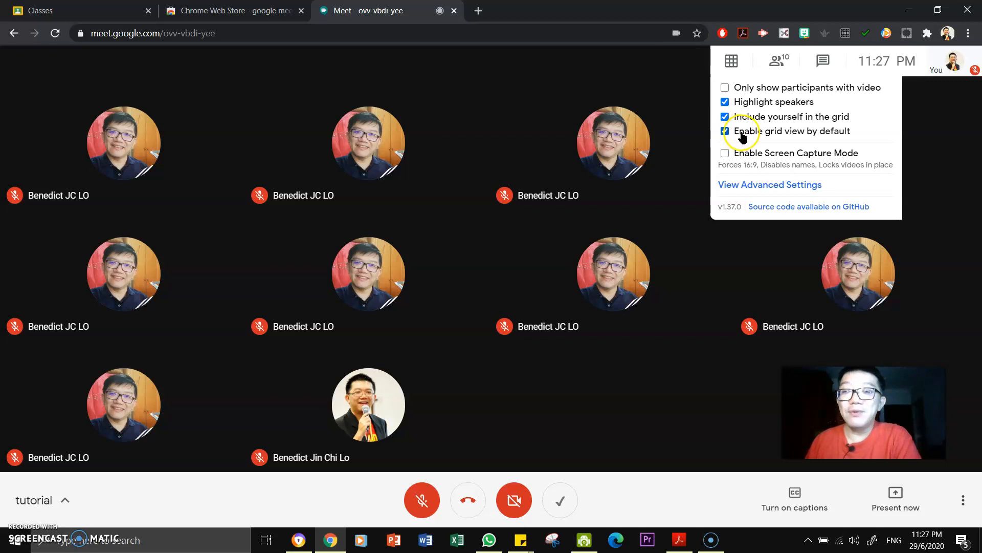
click(724, 131)
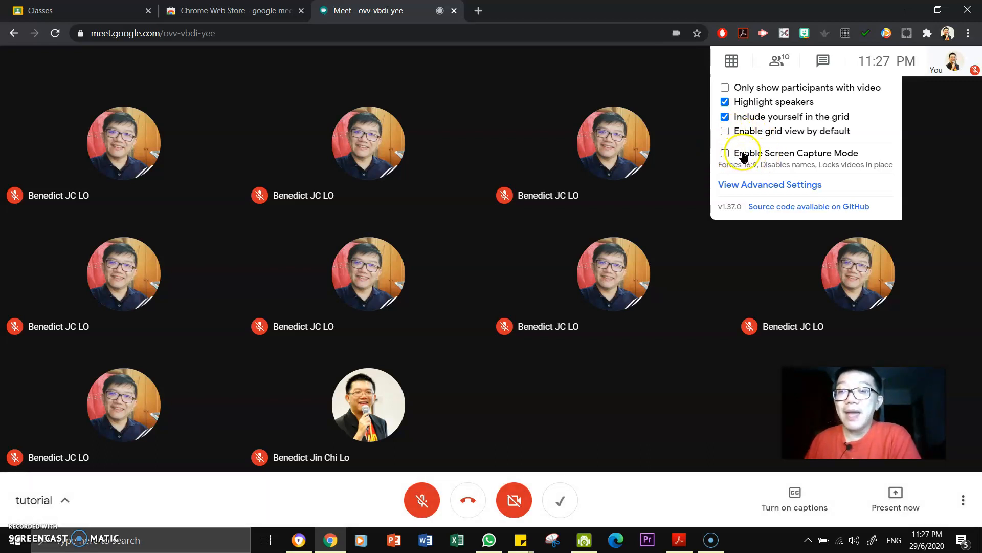
click(724, 154)
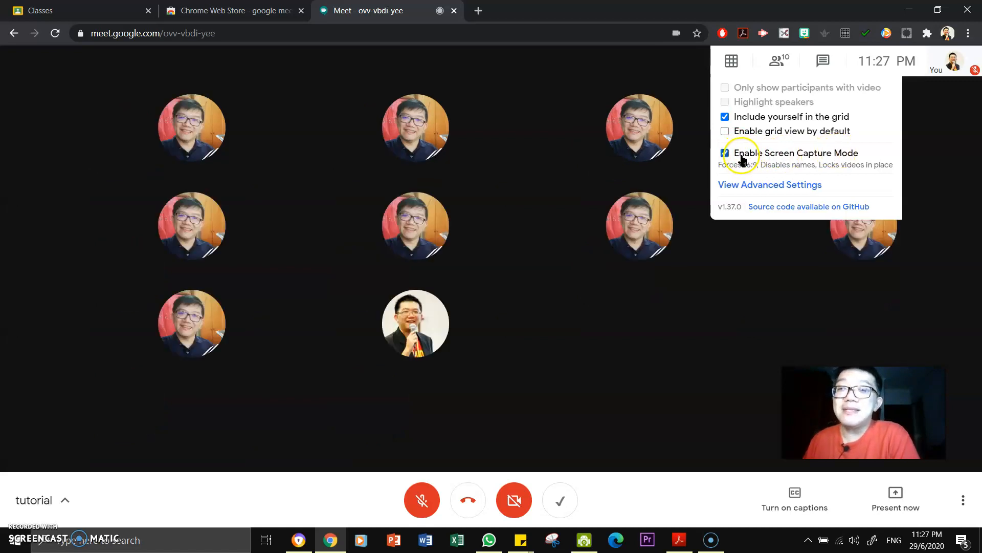
click(725, 153)
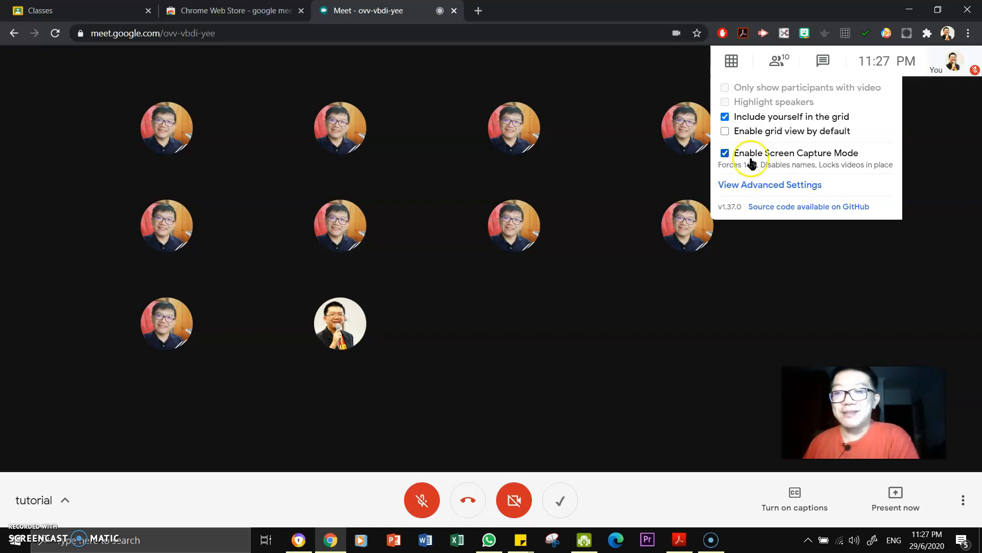
click(724, 152)
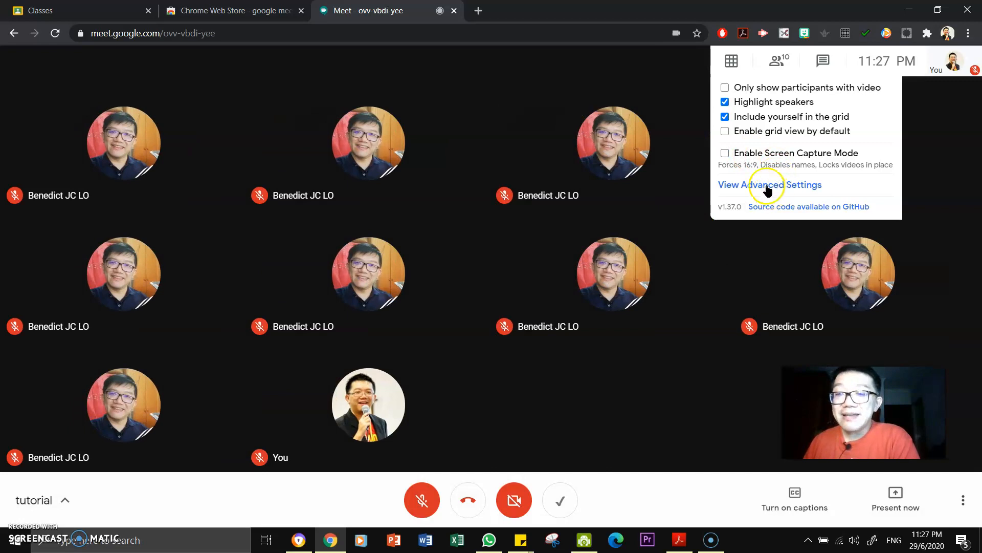
Step: In Grid View Advanced Settings, try Bottom Toolbar Behavior where the toolbar obscures the grid
click(769, 184)
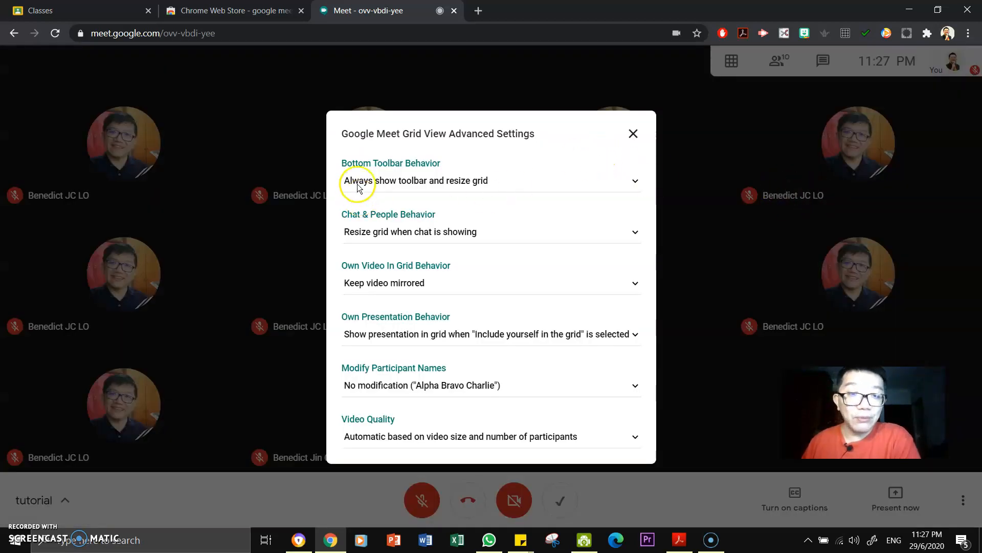
mouse_move(412, 130)
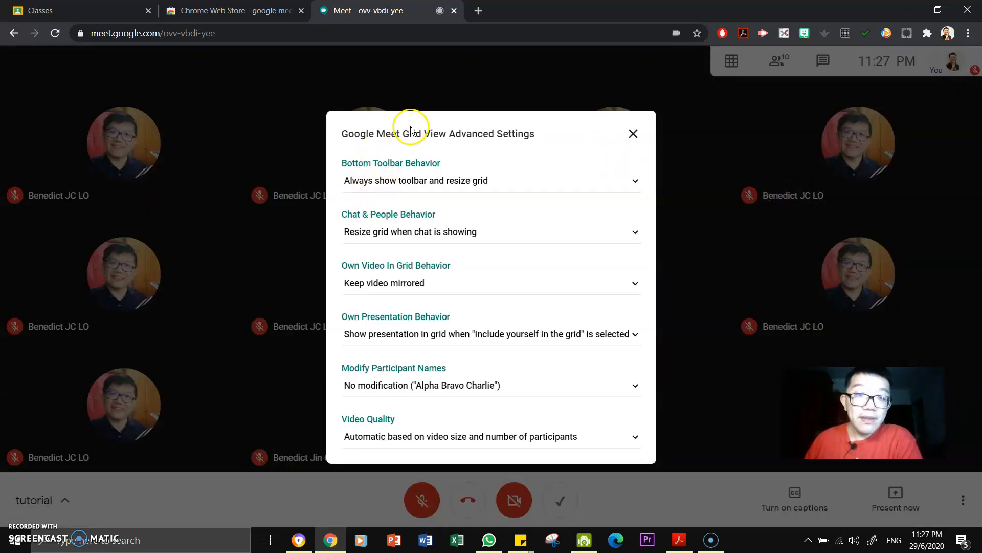
mouse_move(406, 172)
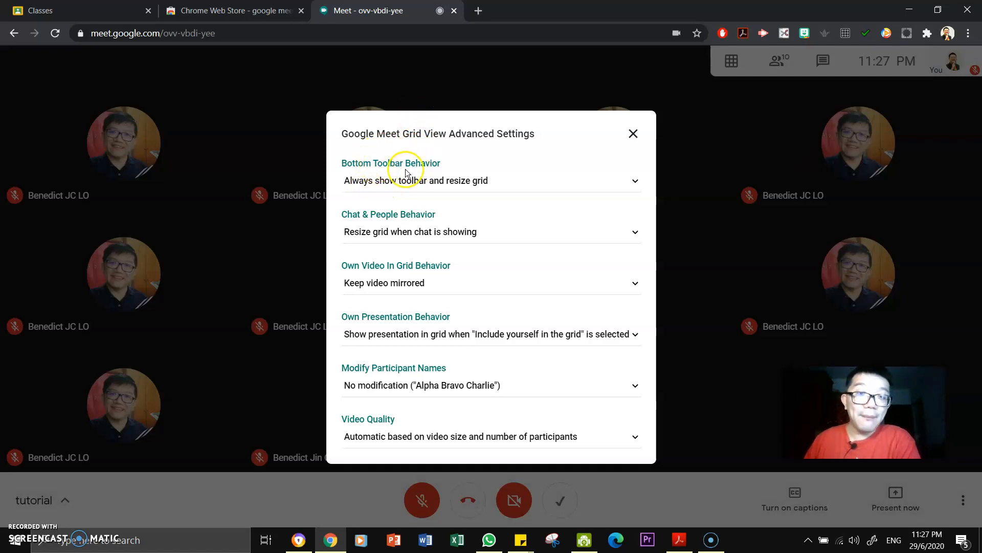
mouse_move(431, 184)
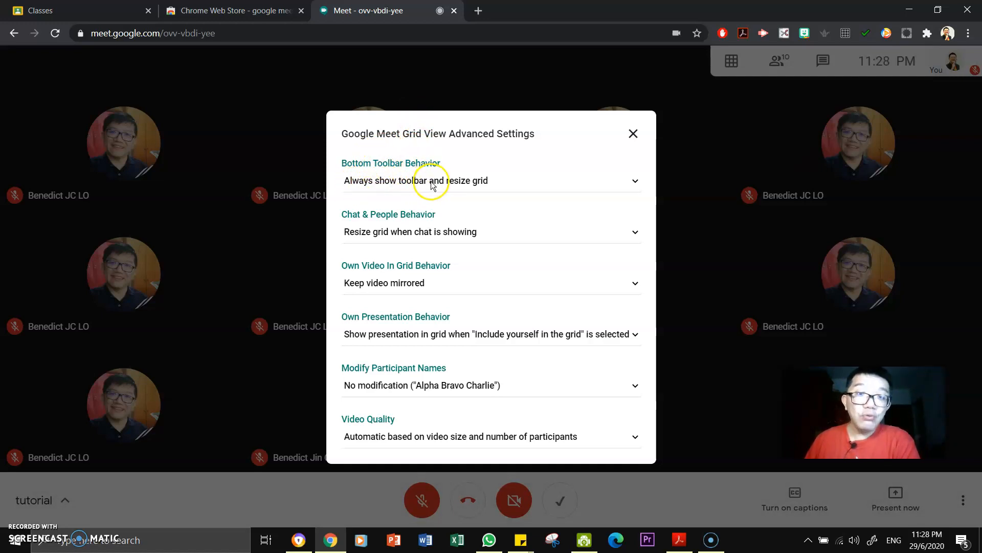
click(490, 180)
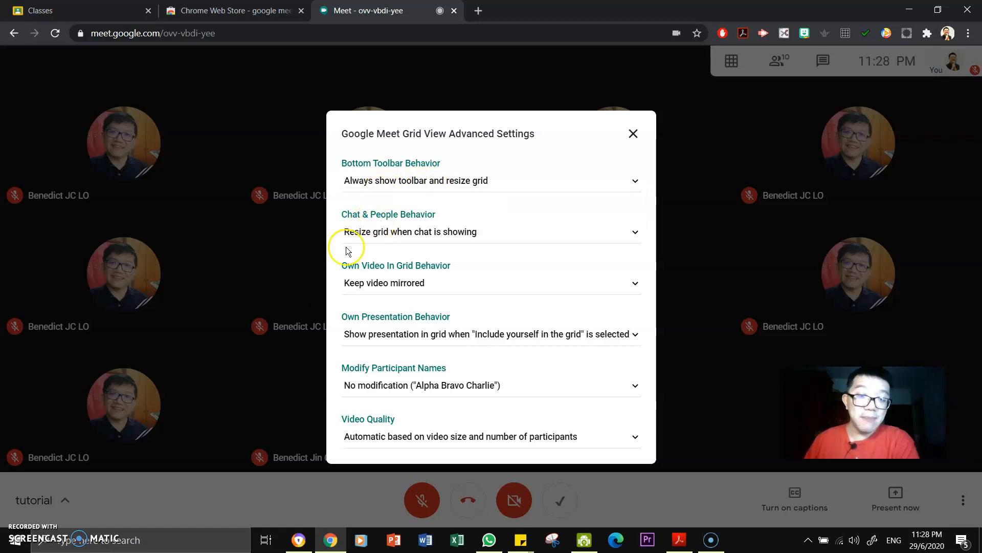
mouse_move(351, 511)
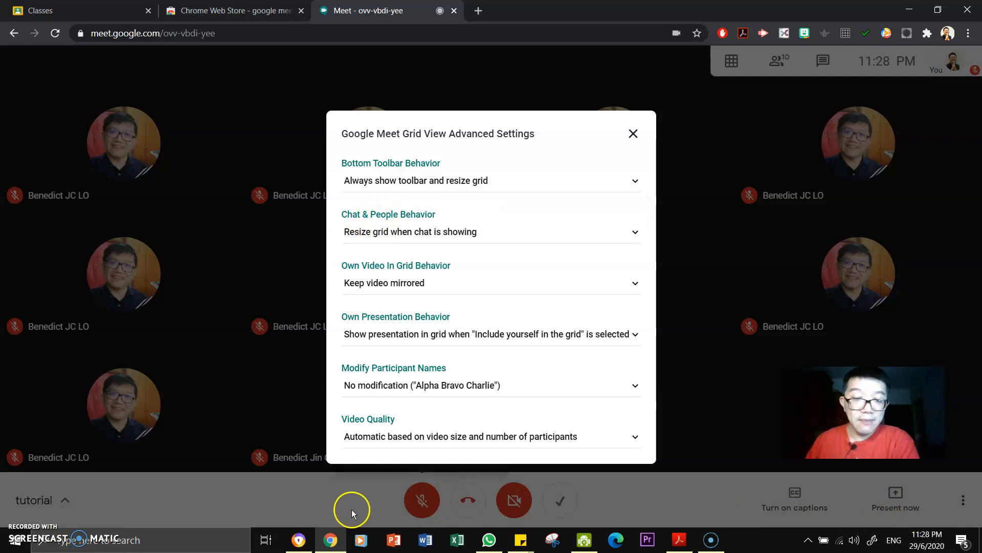
mouse_move(431, 174)
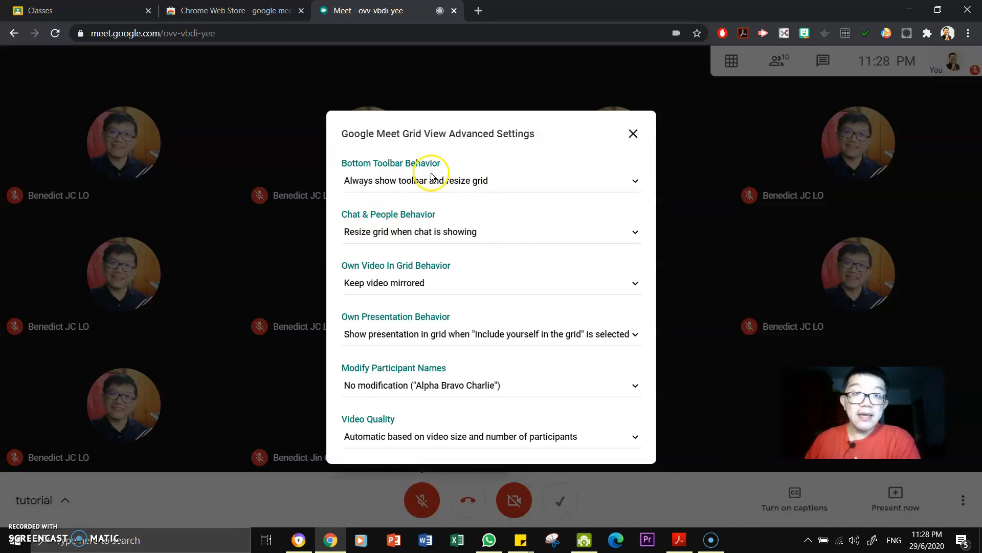
click(490, 180)
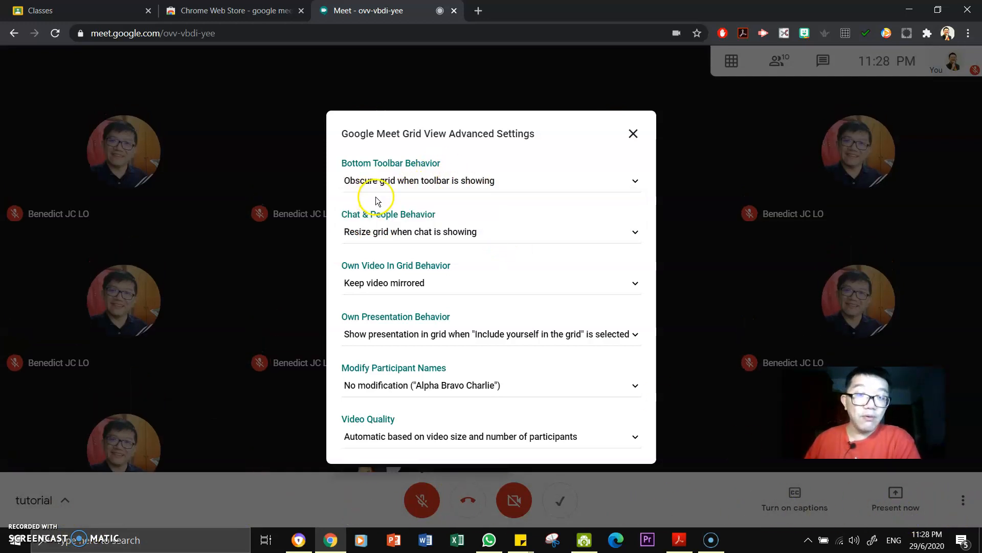
mouse_move(160, 466)
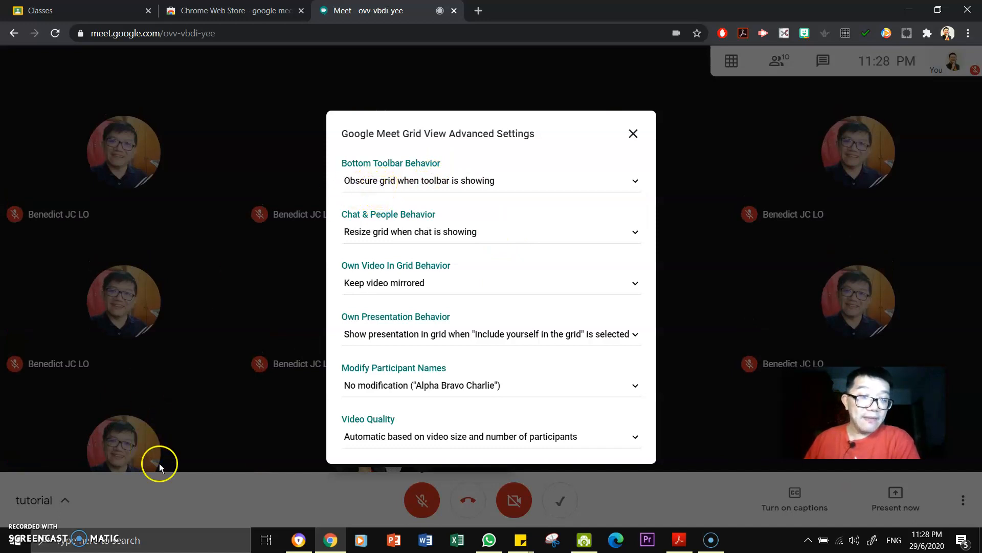
mouse_move(370, 259)
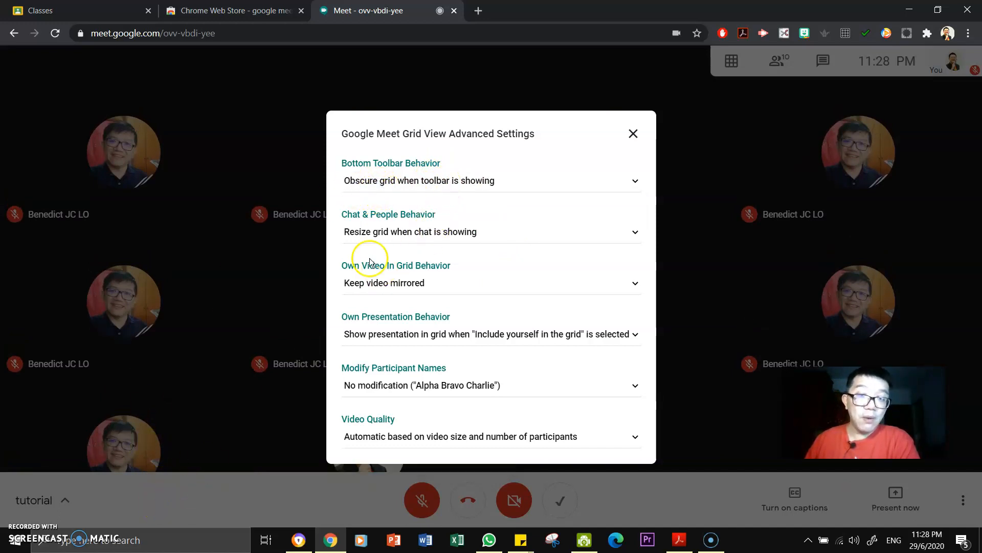
mouse_move(700, 490)
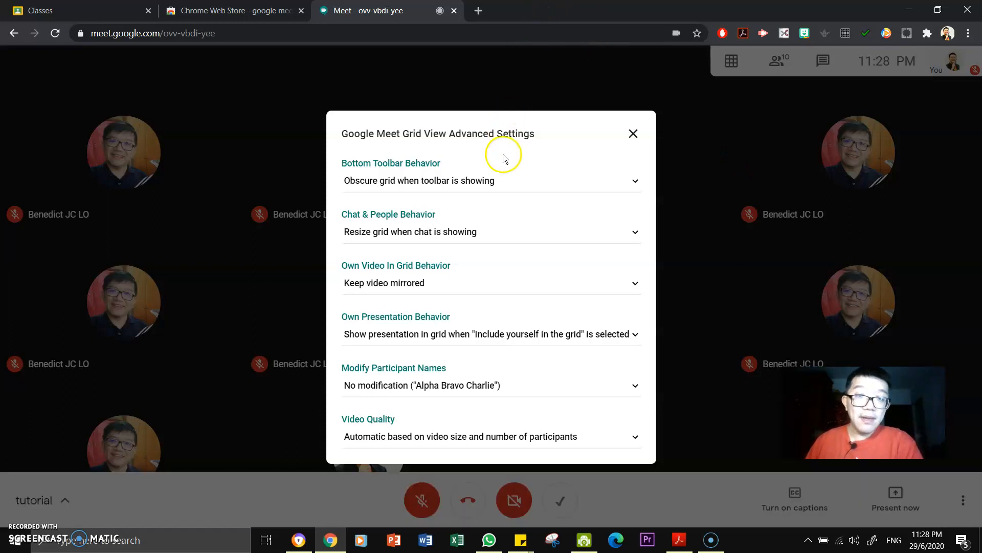
mouse_move(66, 432)
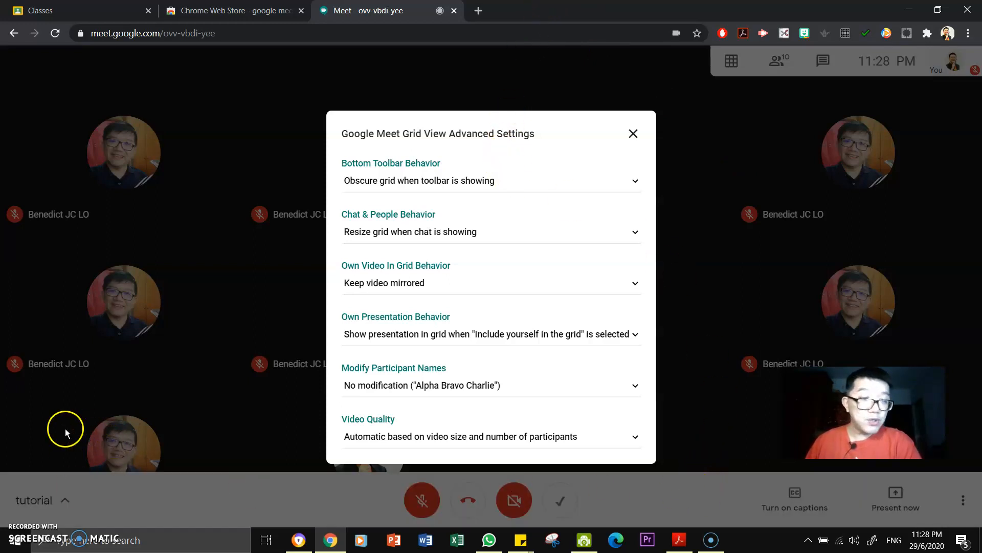
mouse_move(254, 466)
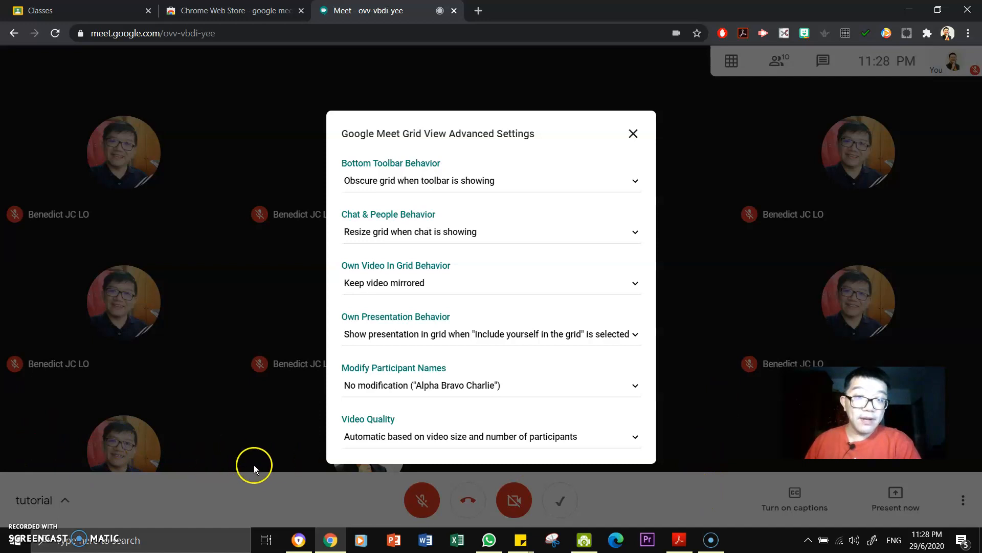
mouse_move(474, 186)
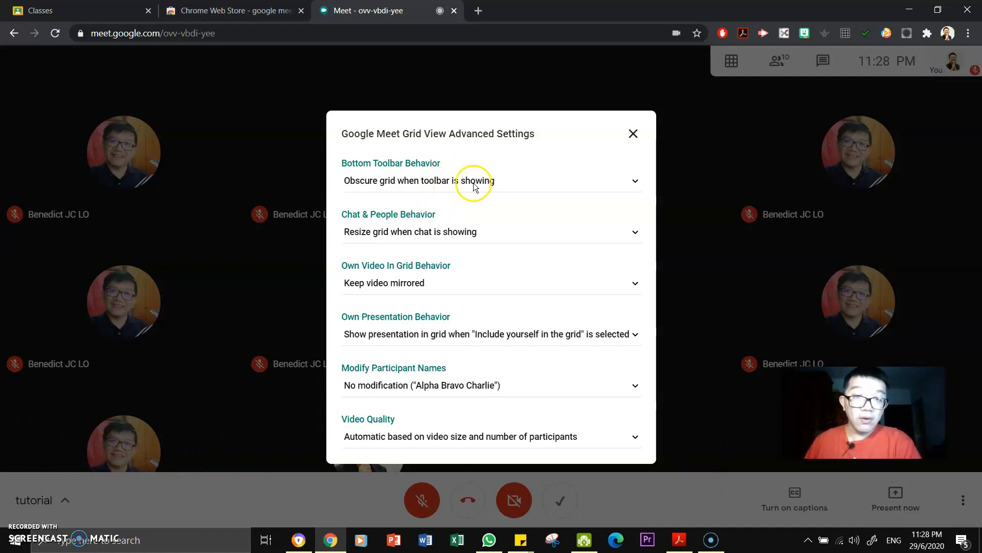
Step: Set Bottom Toolbar Behavior to 'Always show toolbar and resize grid' after trying 'Resize grid'
click(490, 180)
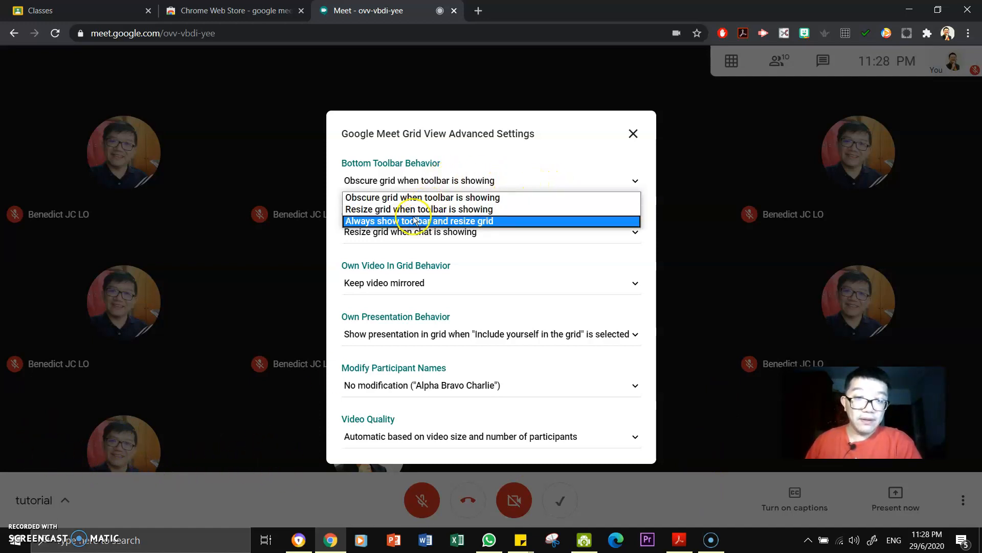
click(420, 209)
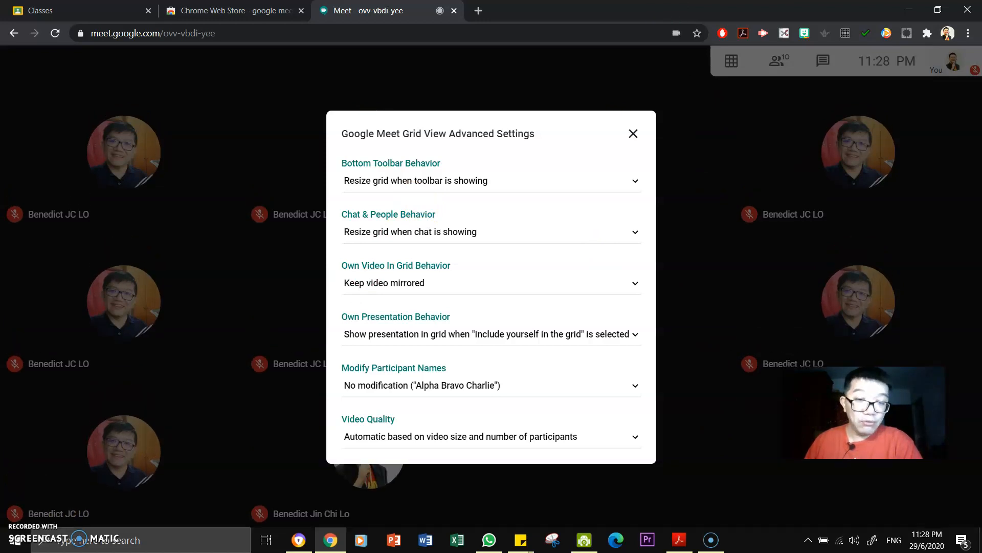
mouse_move(656, 9)
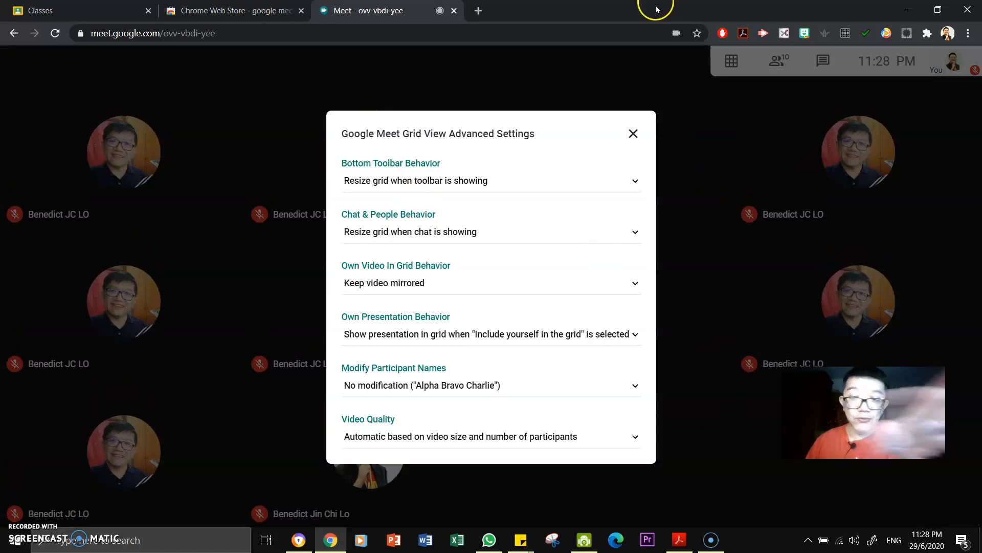
click(490, 180)
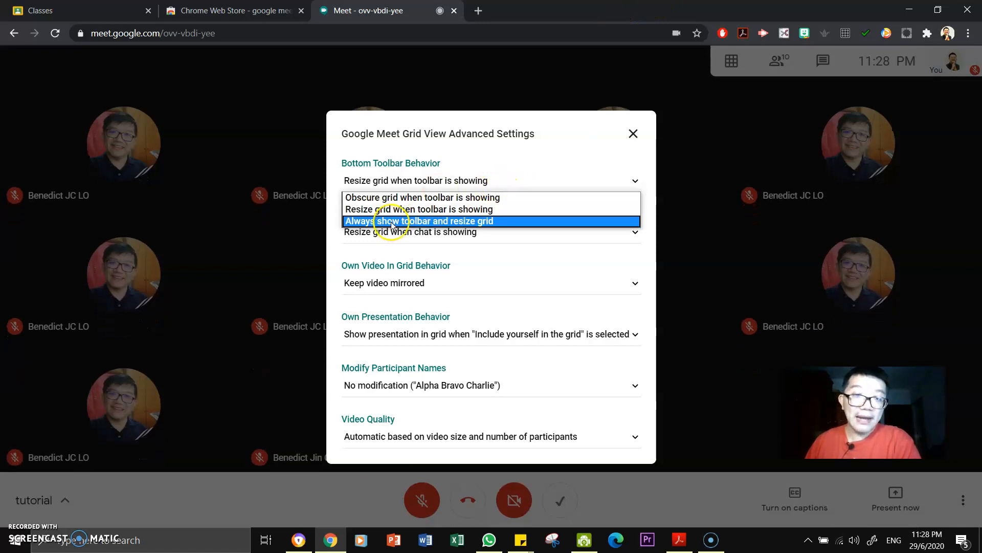
click(418, 221)
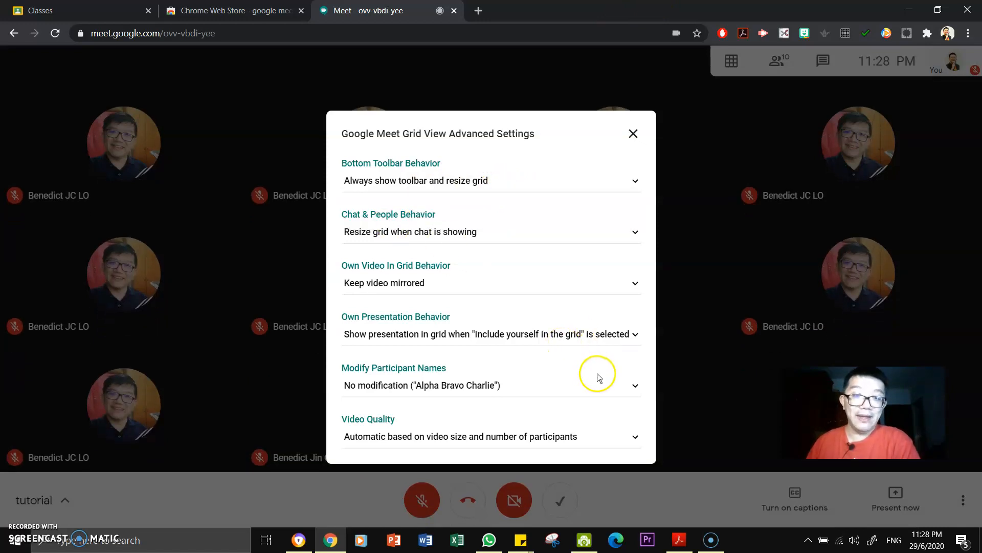
mouse_move(450, 496)
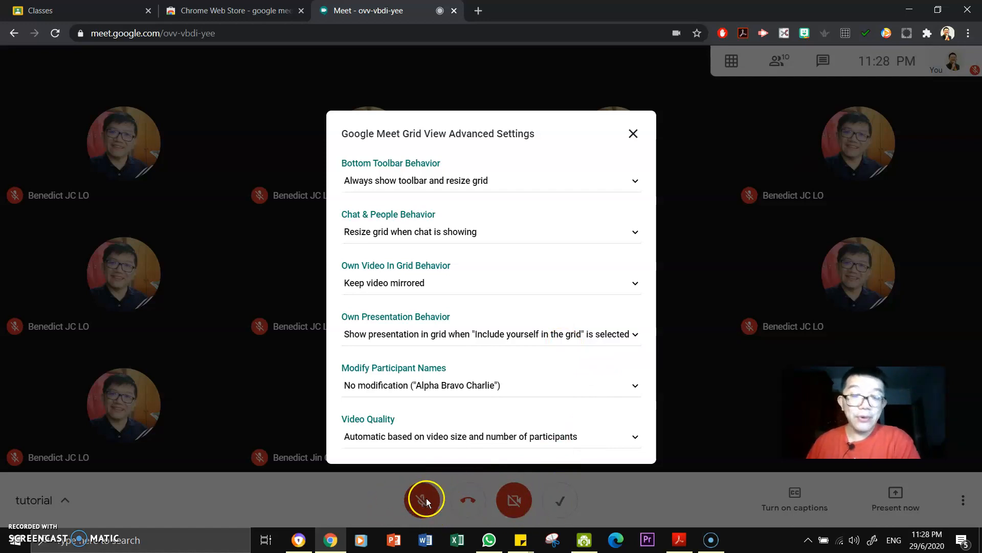
mouse_move(413, 504)
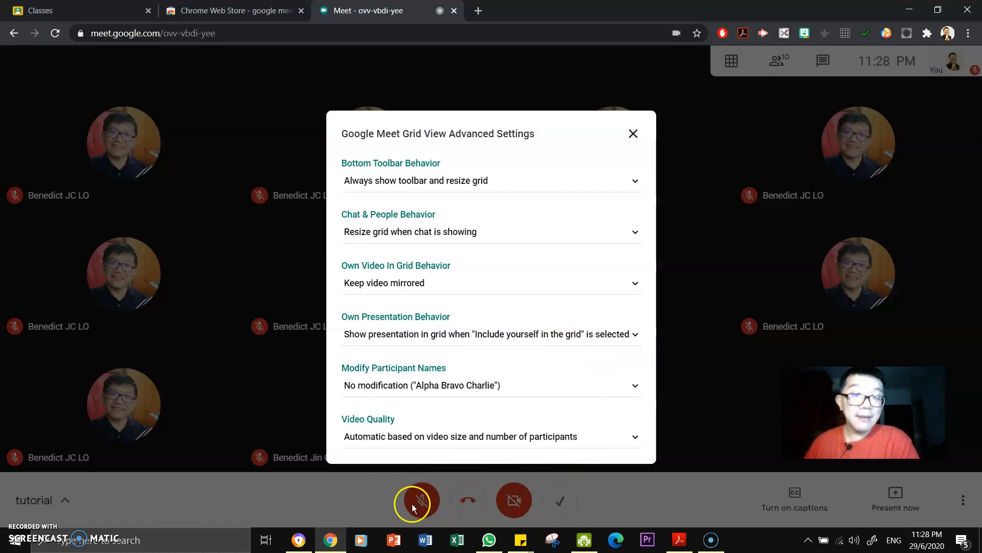
mouse_move(823, 502)
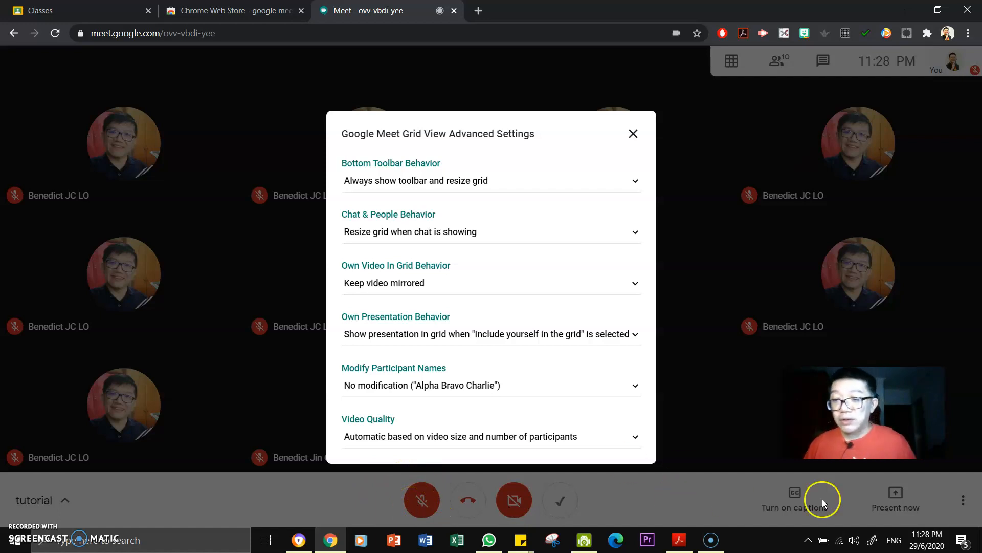
mouse_move(881, 514)
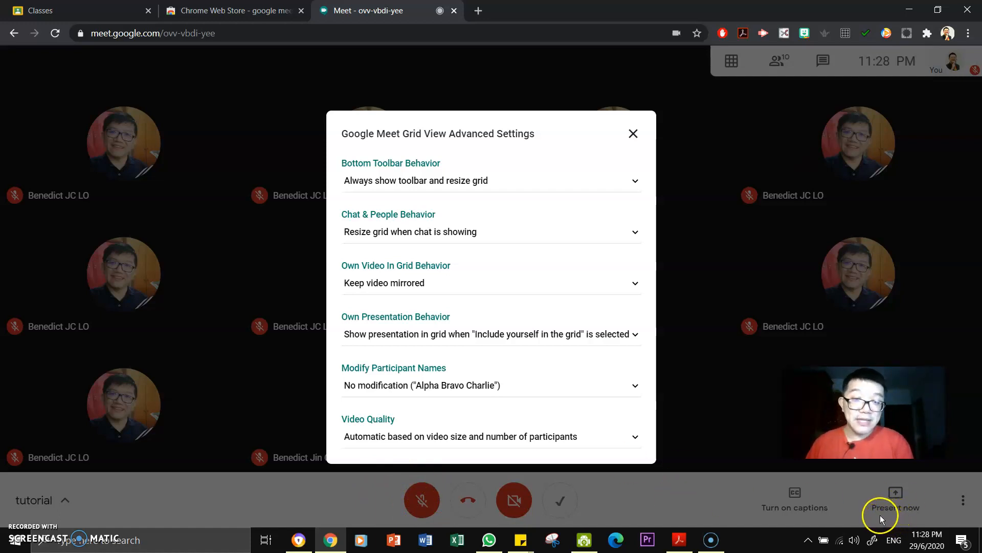
mouse_move(425, 325)
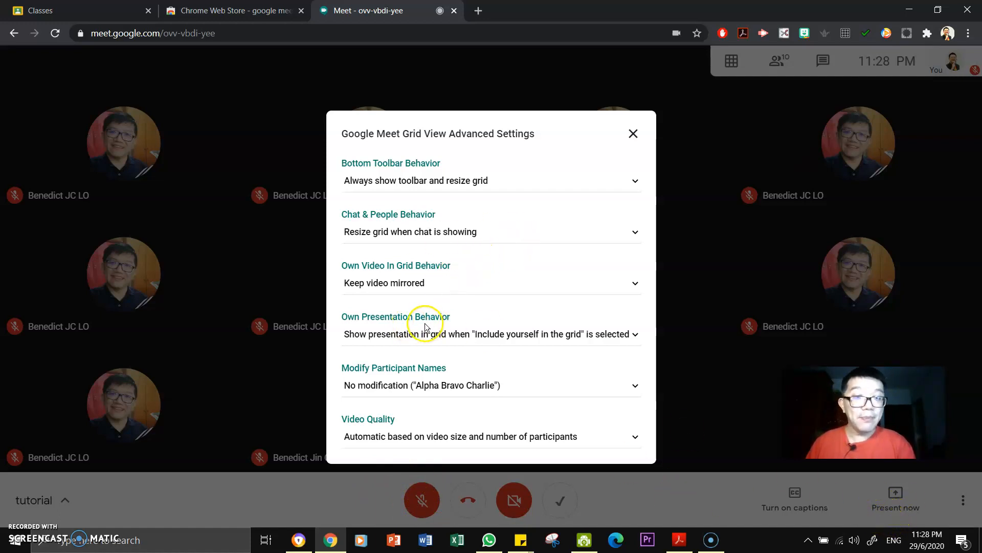
mouse_move(414, 232)
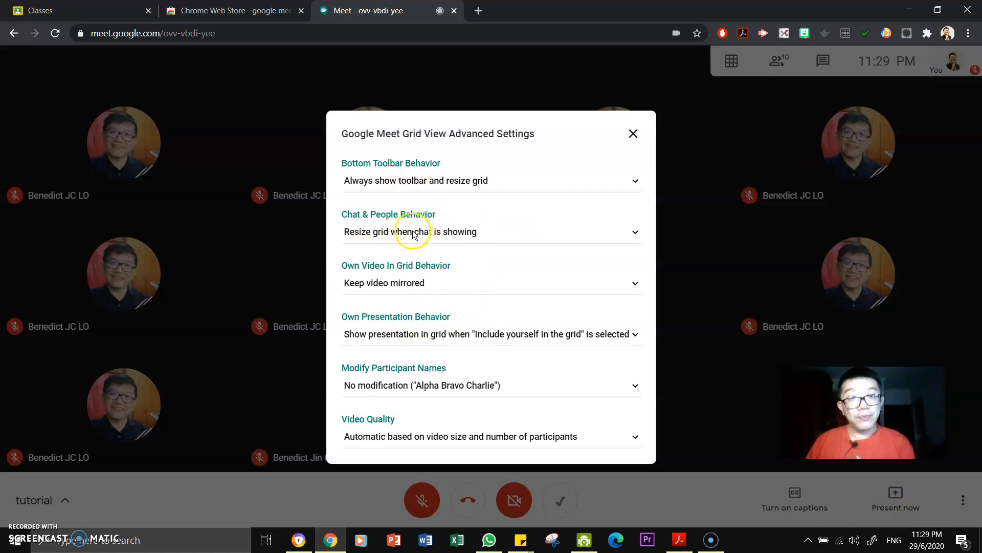
mouse_move(402, 236)
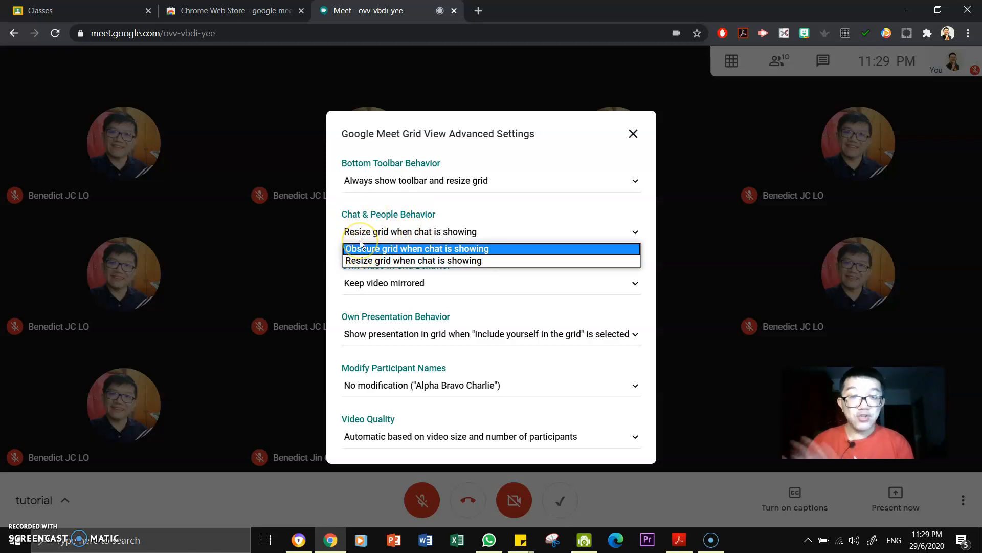
mouse_move(495, 228)
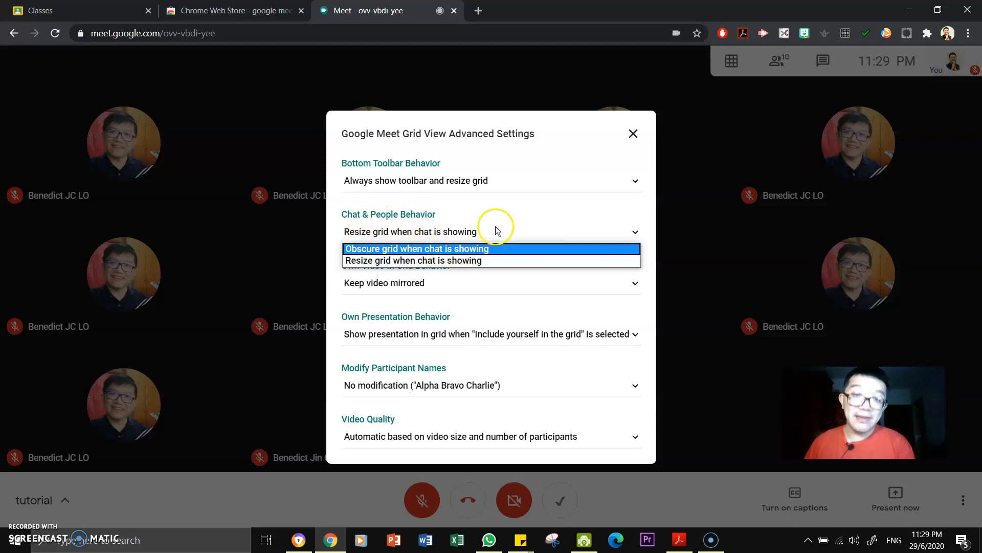
Step: Keep Chat & People on 'Resize grid' and set Own Presentation to 'Always show presentation in grid'
click(413, 260)
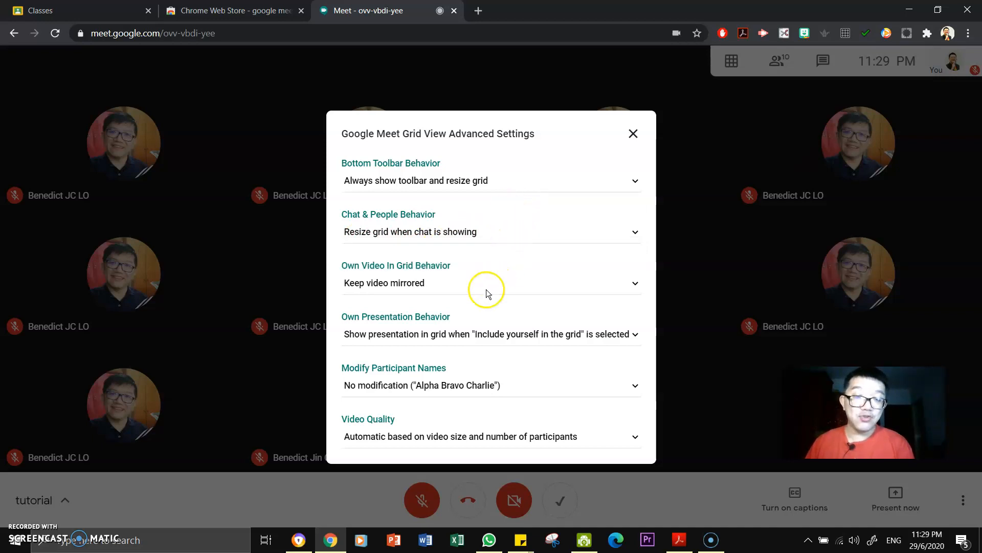
mouse_move(420, 289)
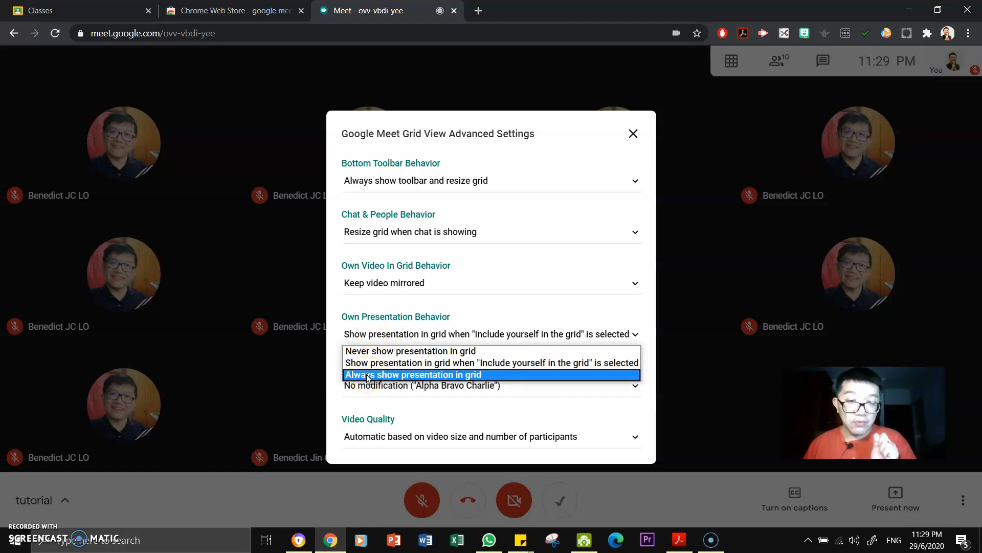
click(413, 375)
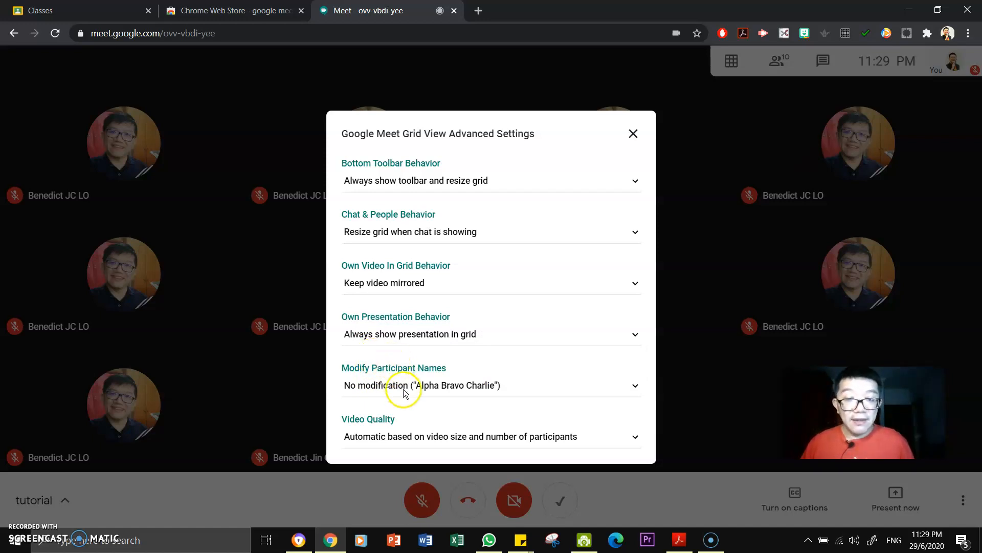
mouse_move(379, 374)
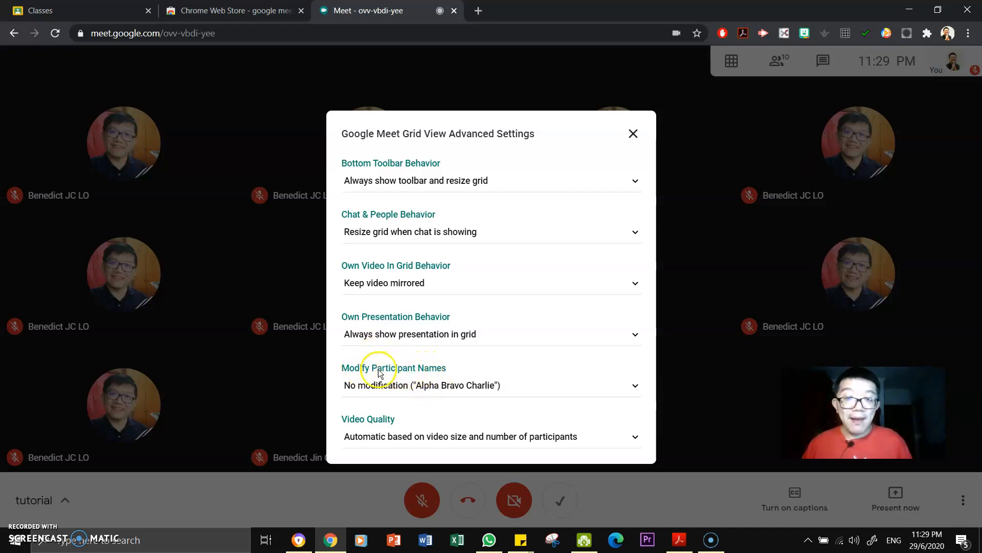
Step: Leave Modify Participant Names at its default and close Advanced Settings back to the ten-tile grid
click(490, 385)
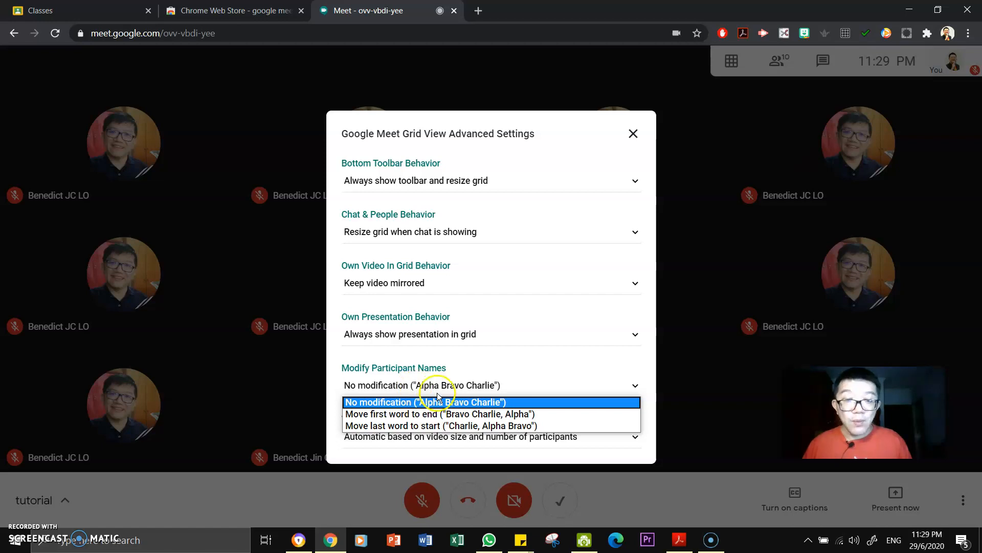
mouse_move(411, 413)
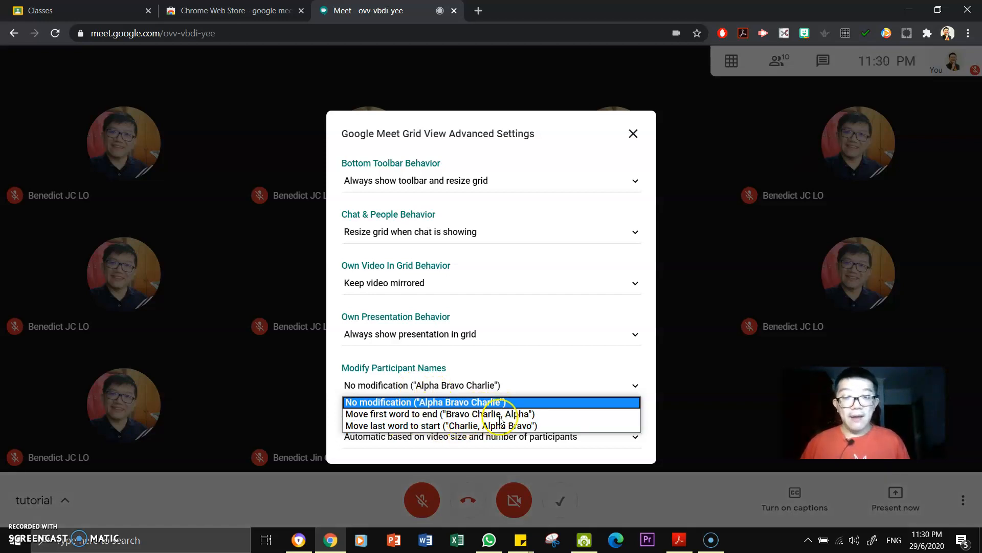
click(428, 402)
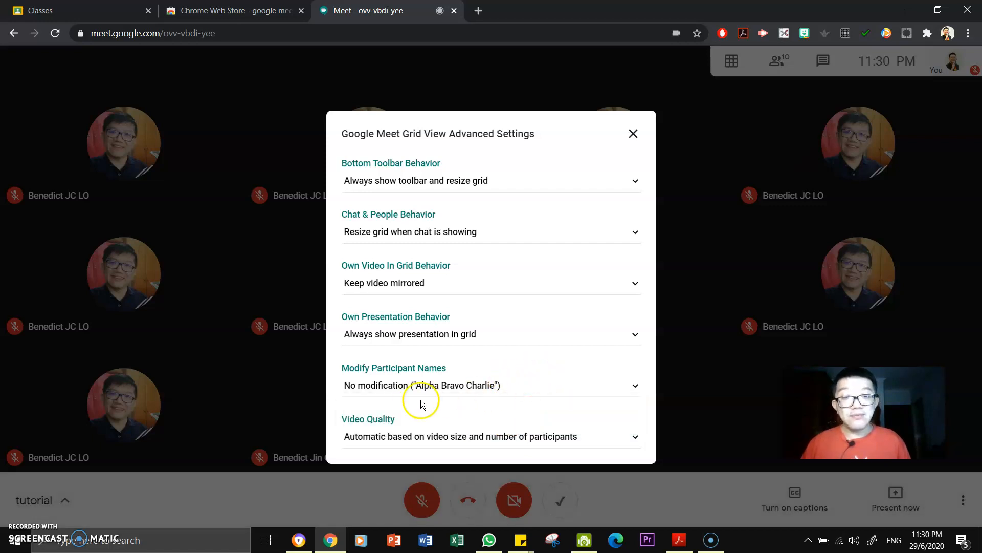
mouse_move(381, 442)
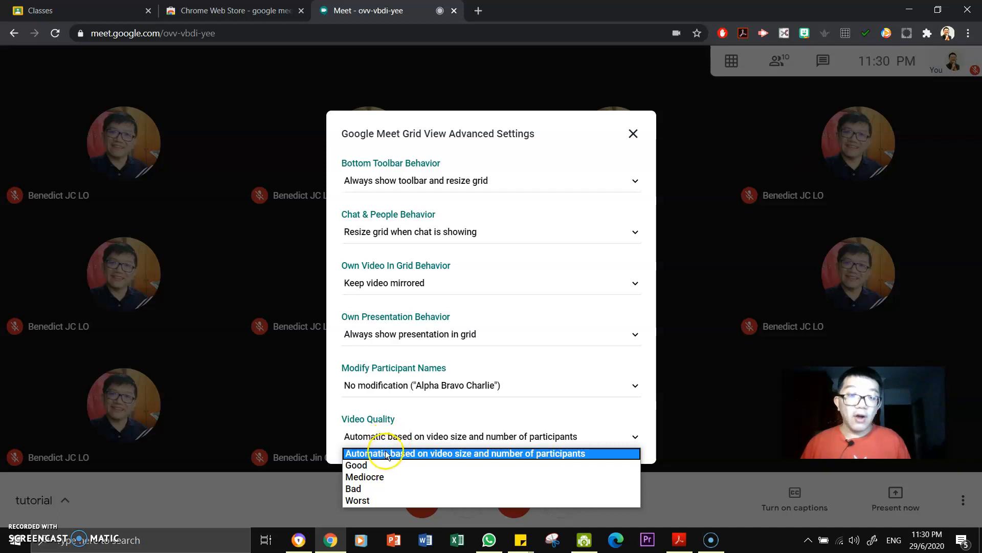
mouse_move(527, 460)
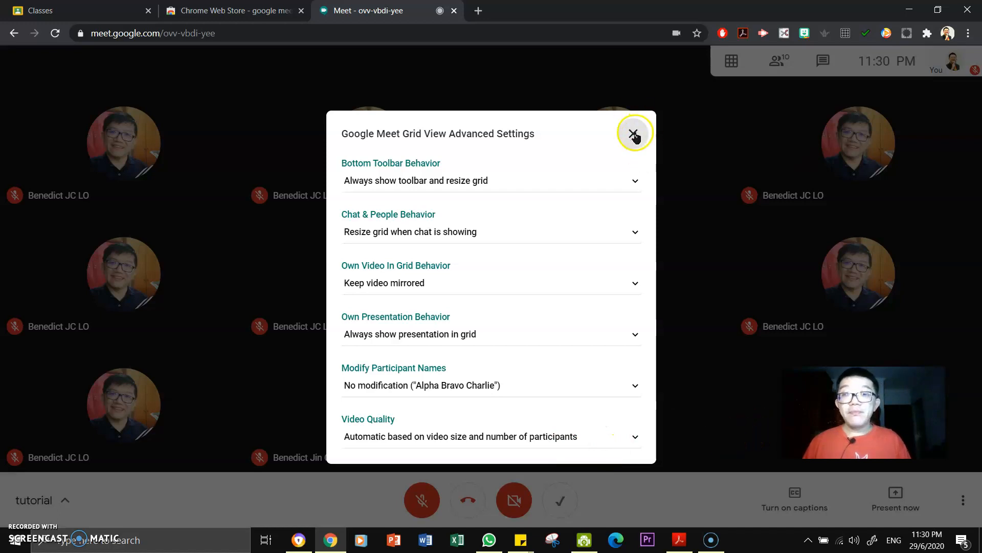
click(635, 134)
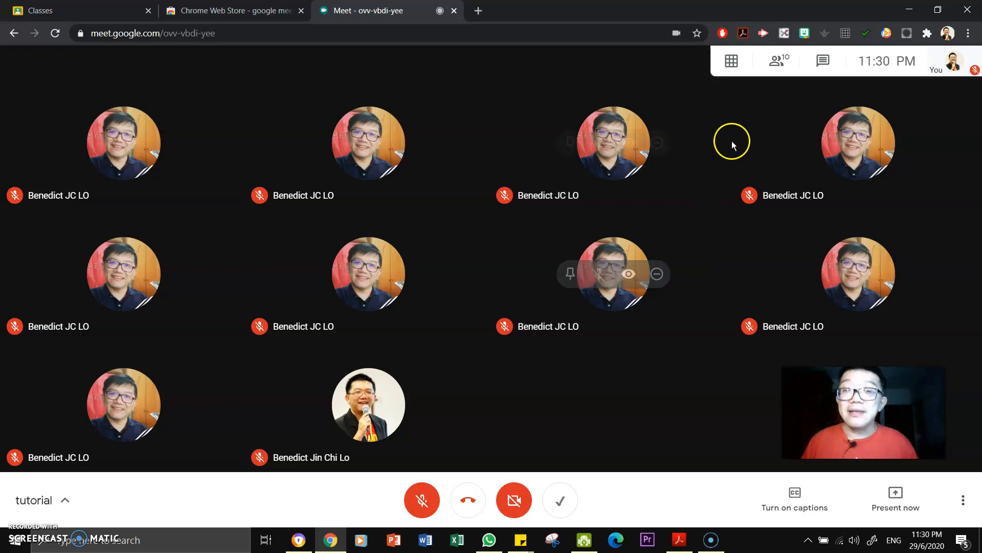
click(730, 60)
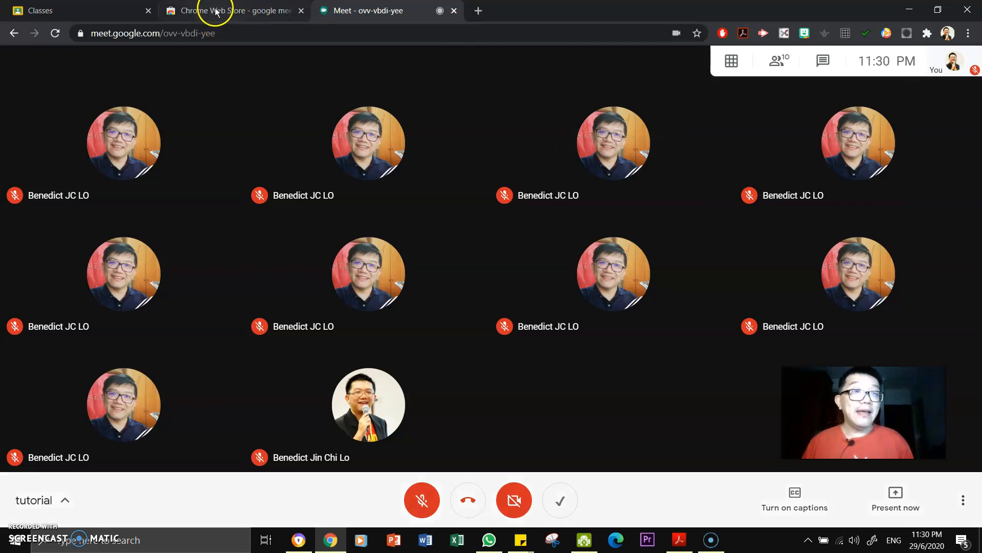
Step: Switch to the Grid View Chrome Web Store page and scroll to its large-grid overview screenshot
click(235, 10)
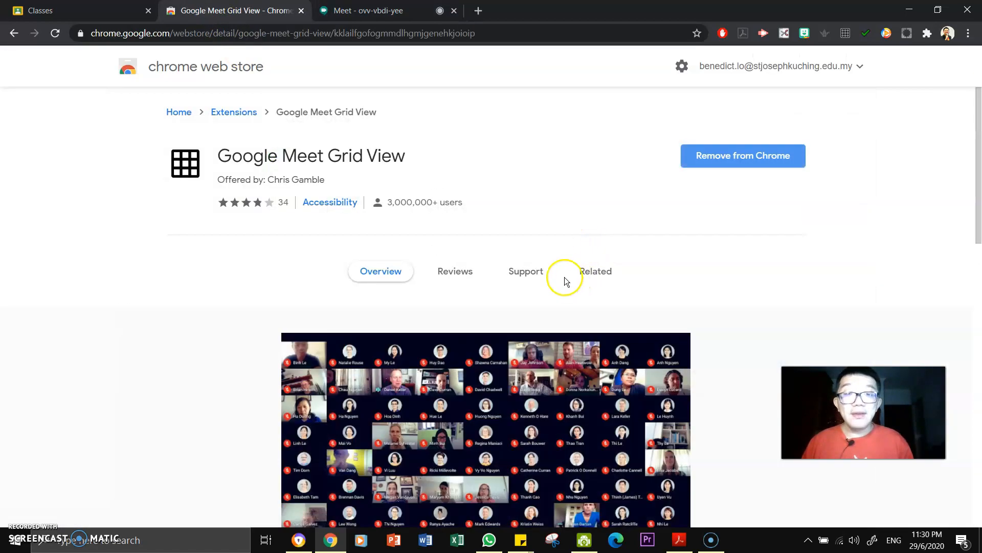
scroll(down, 3)
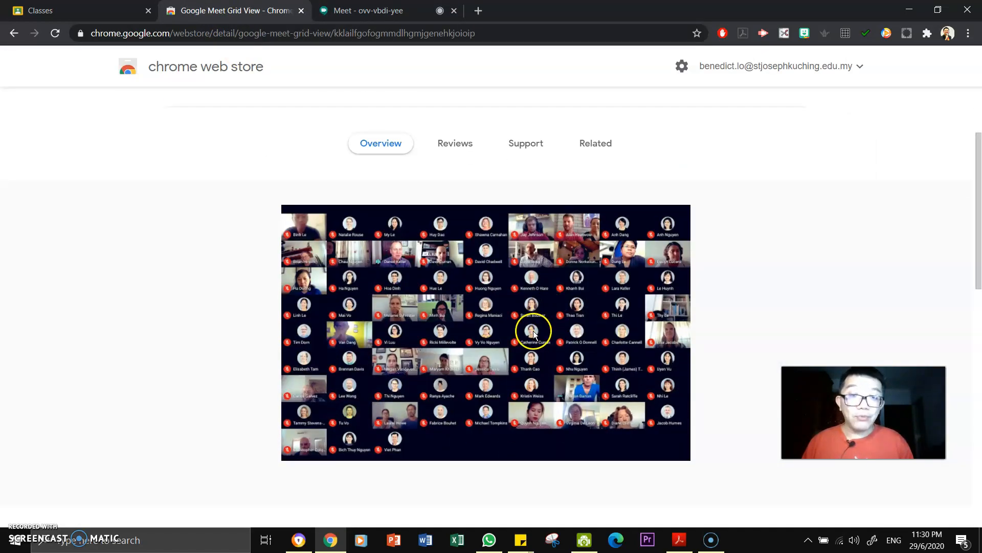
mouse_move(343, 469)
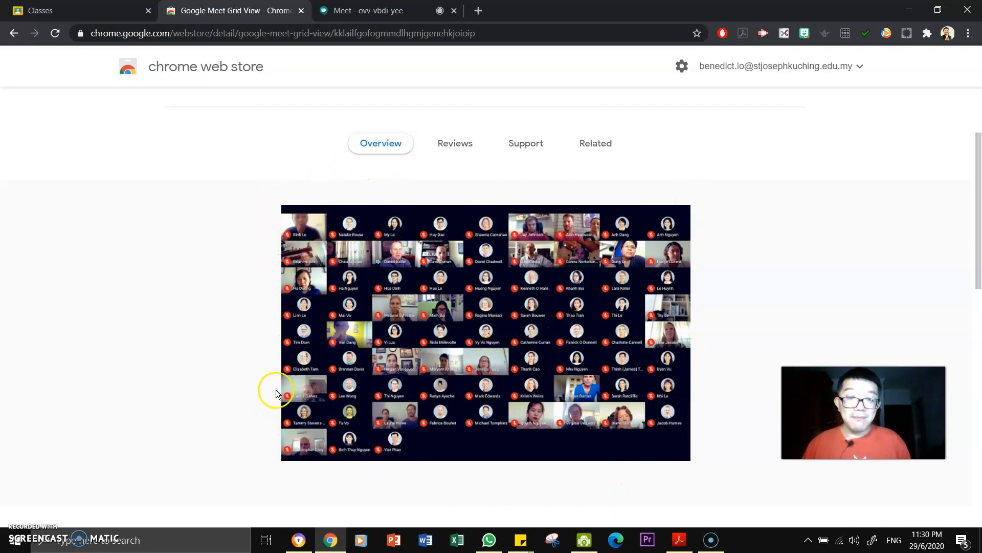
mouse_move(529, 289)
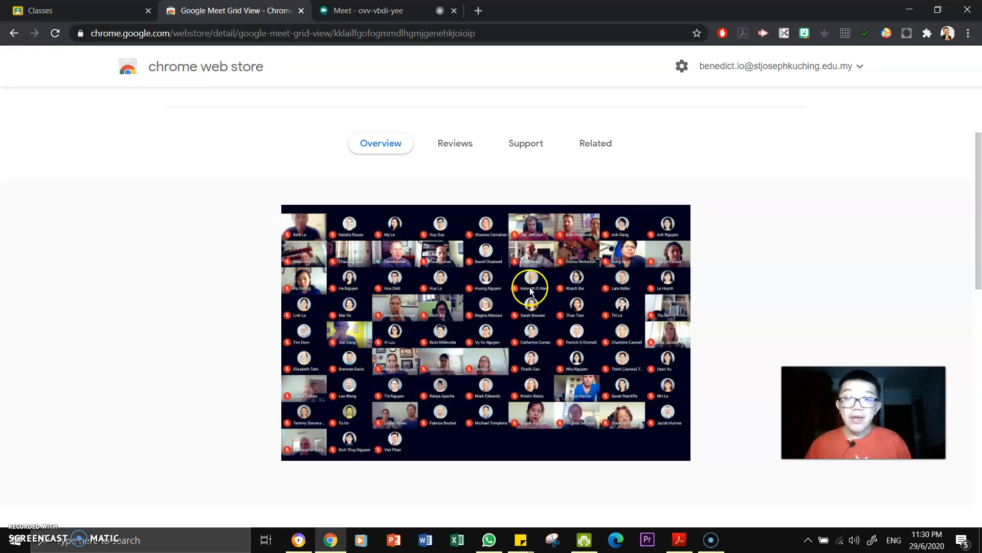
mouse_move(565, 376)
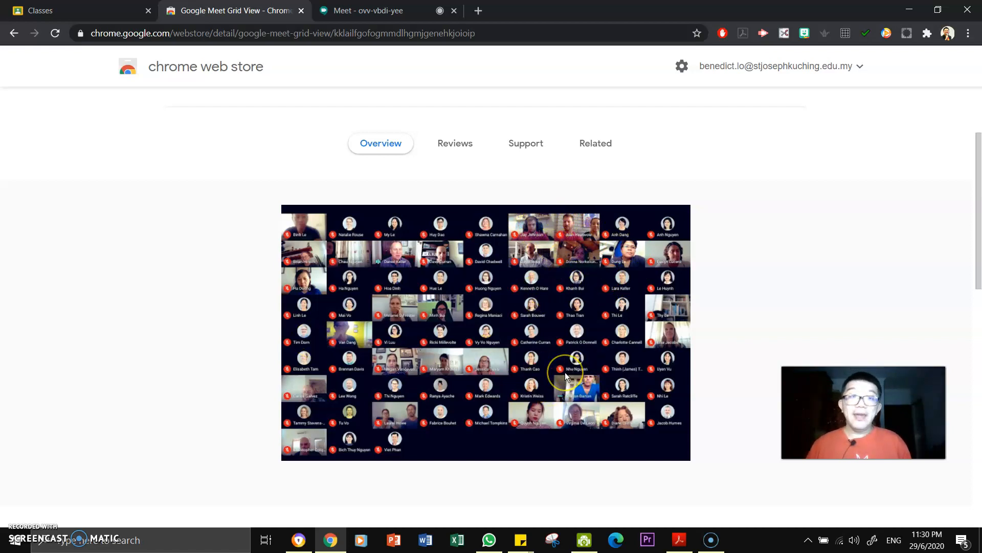